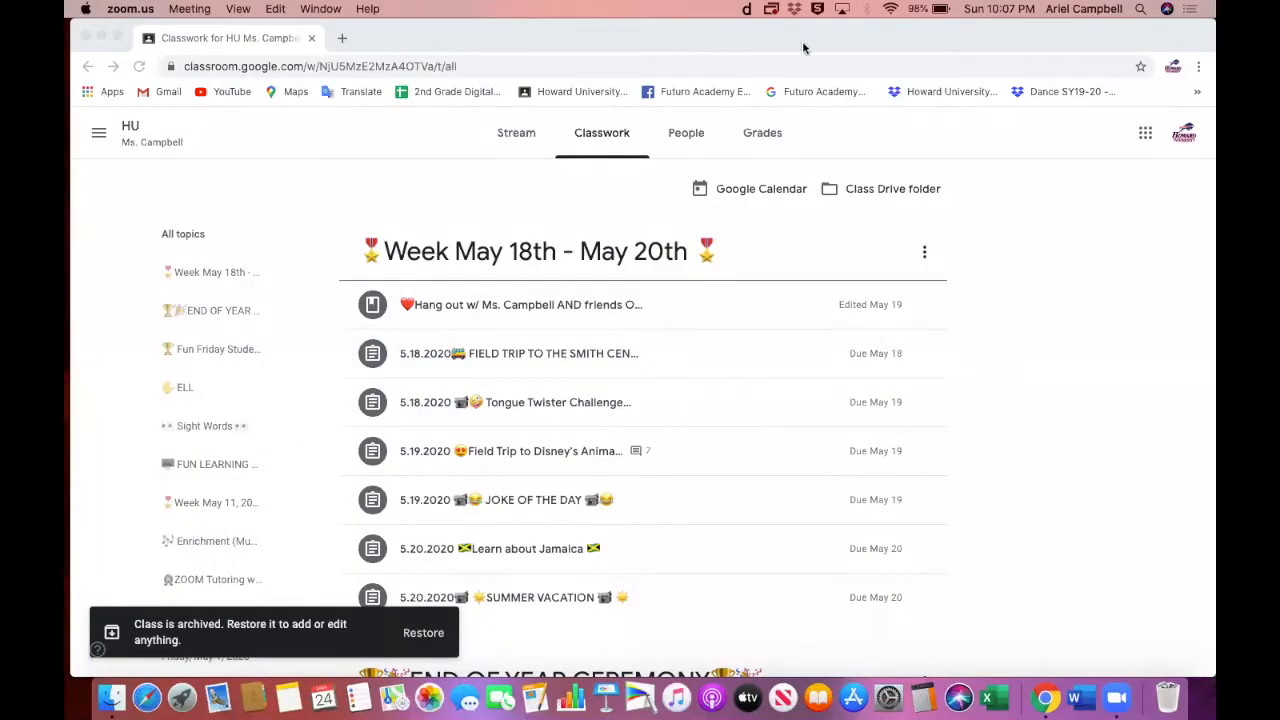
mouse_move(748, 430)
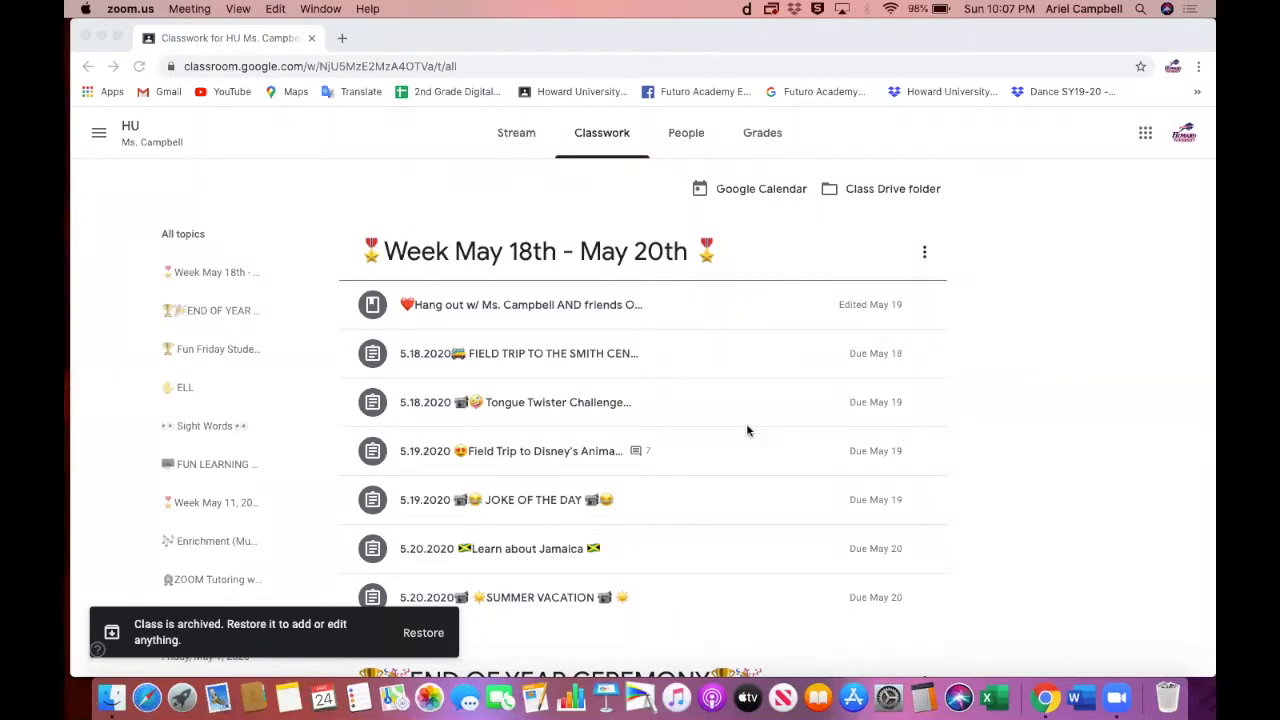
mouse_move(68, 628)
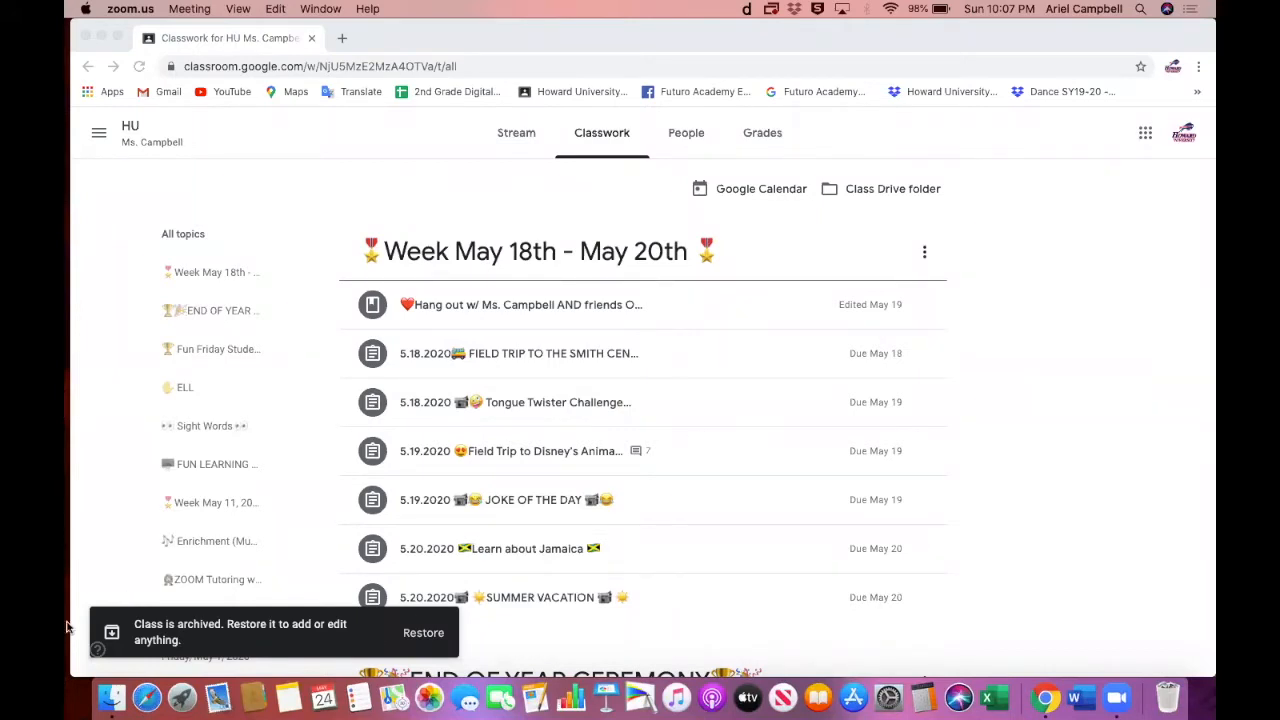
mouse_move(270, 628)
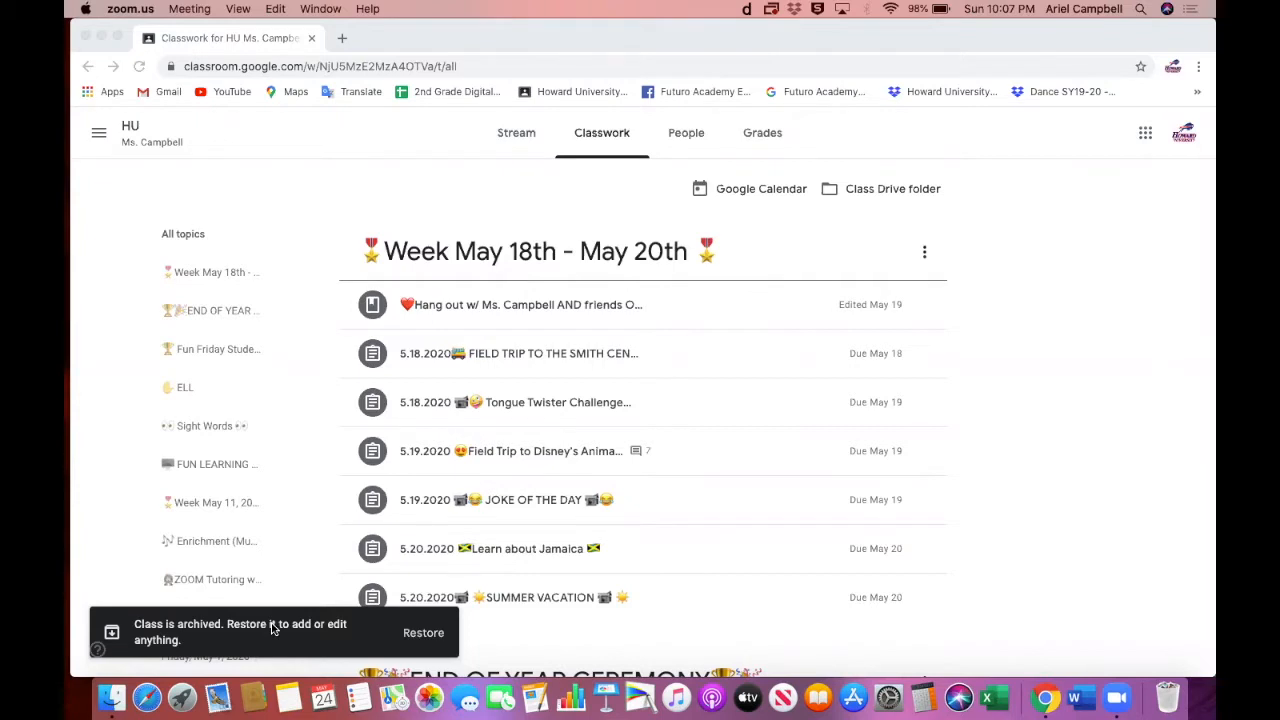
mouse_move(364, 316)
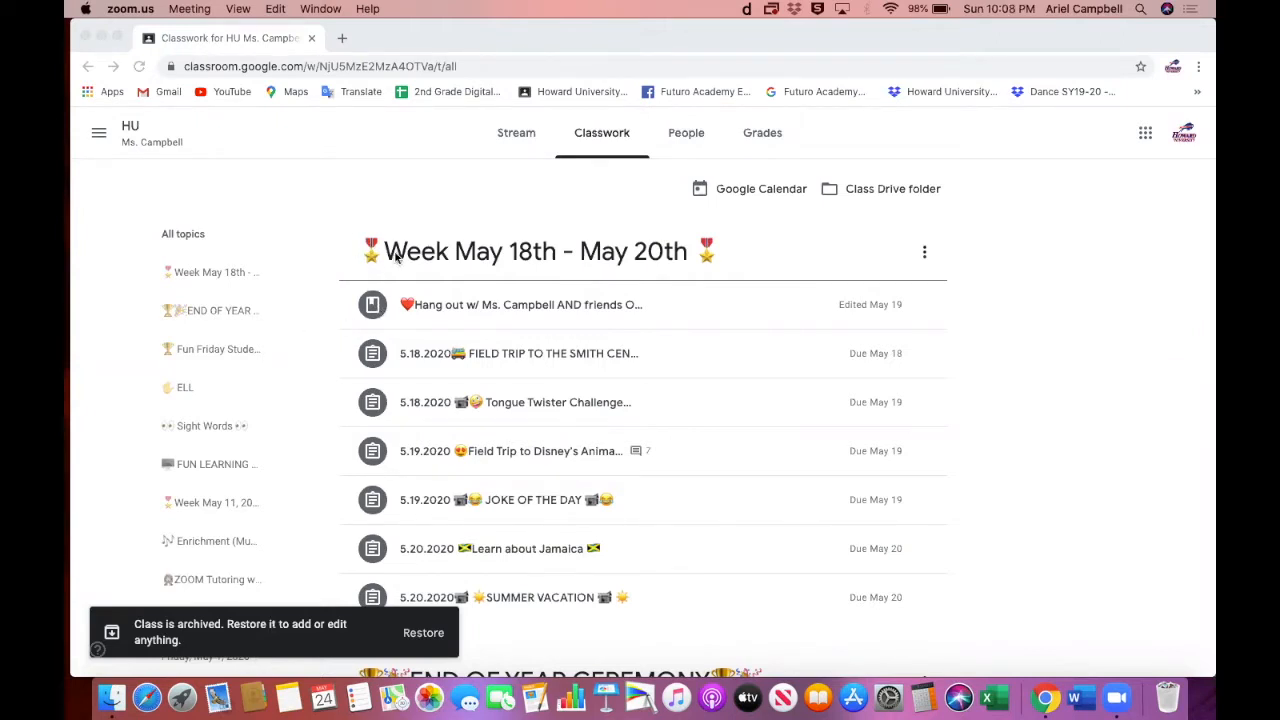
mouse_move(704, 284)
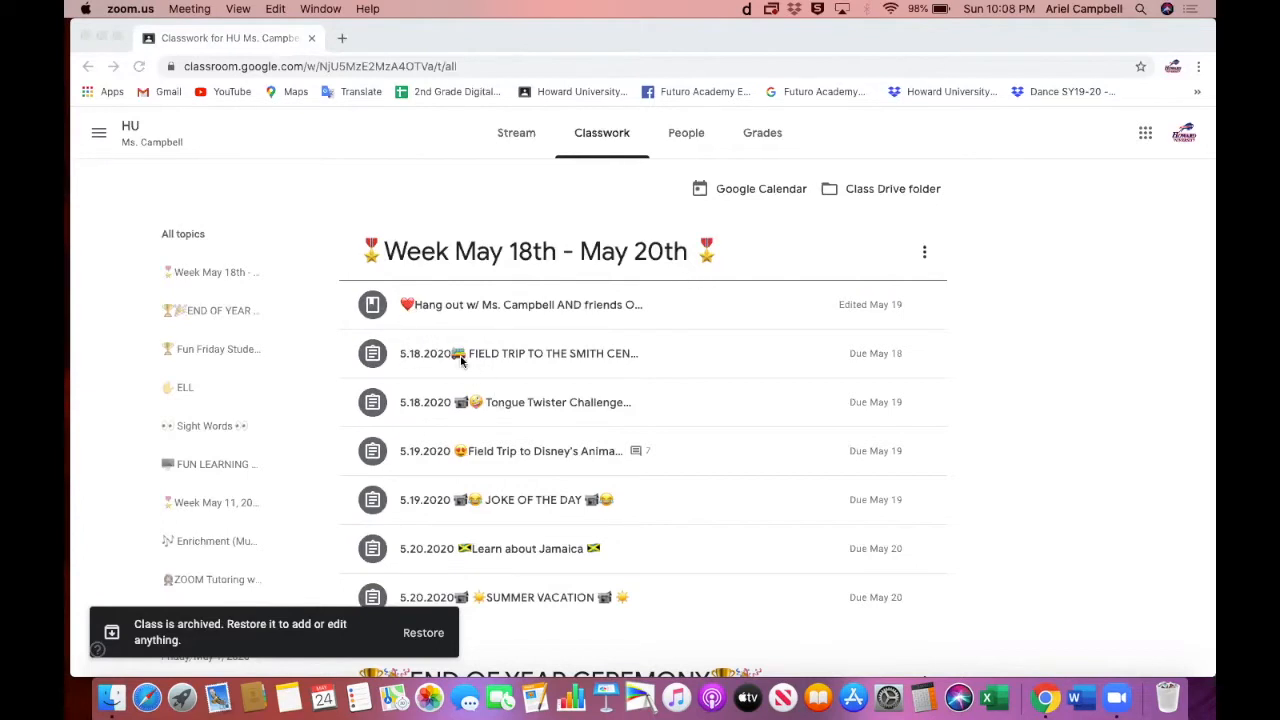
- Browse the archived HU class's classwork, previewing the May 11 and May 13 assignments
scroll("down", 3)
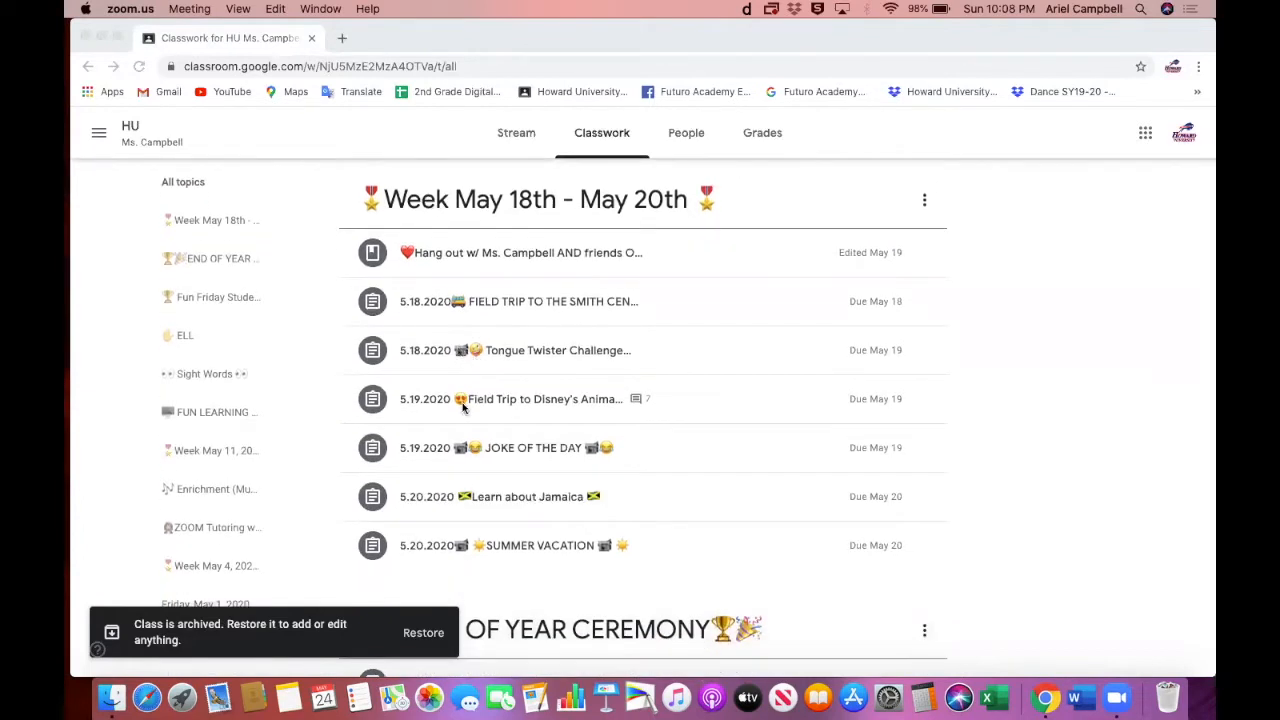
scroll("down", 3)
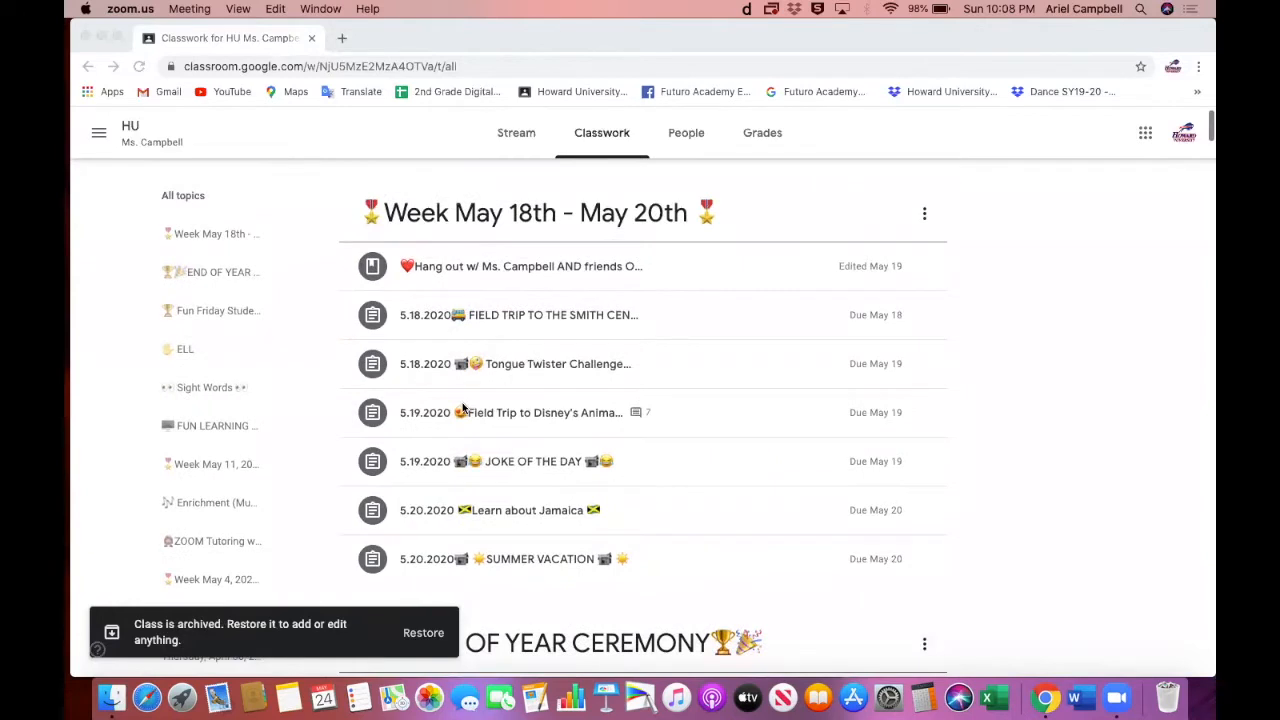
mouse_move(444, 284)
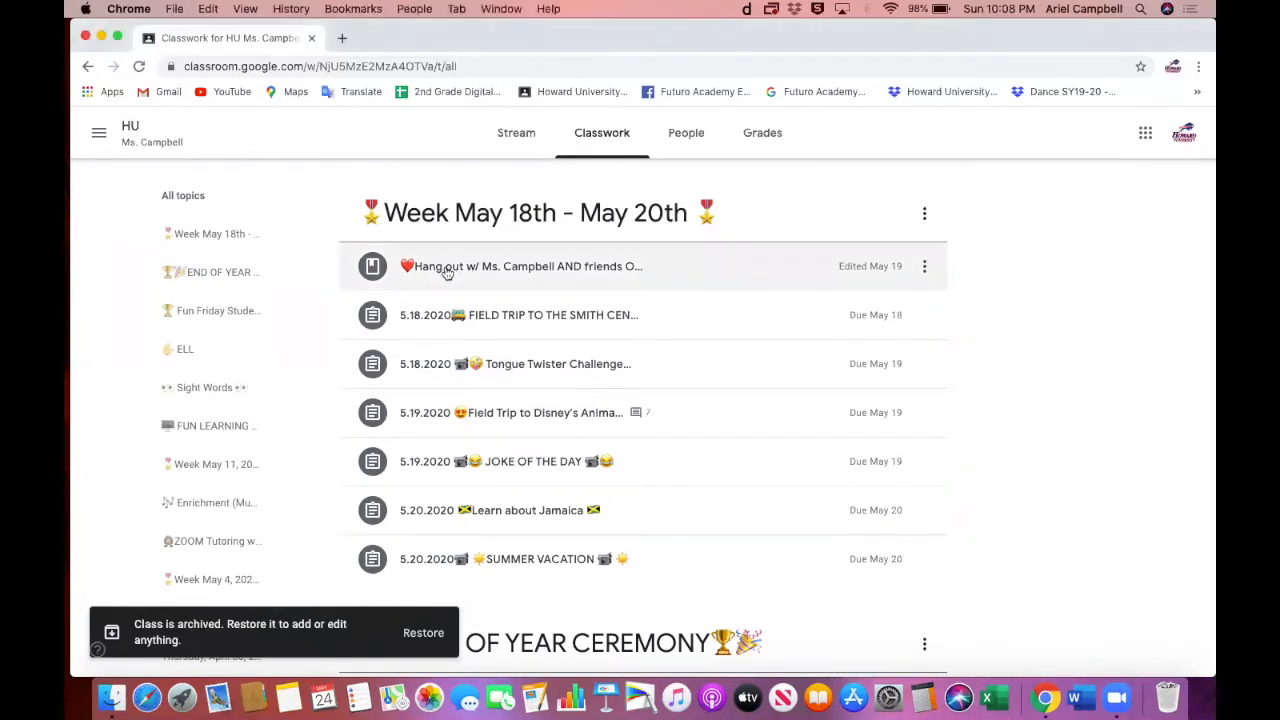
left_click(524, 266)
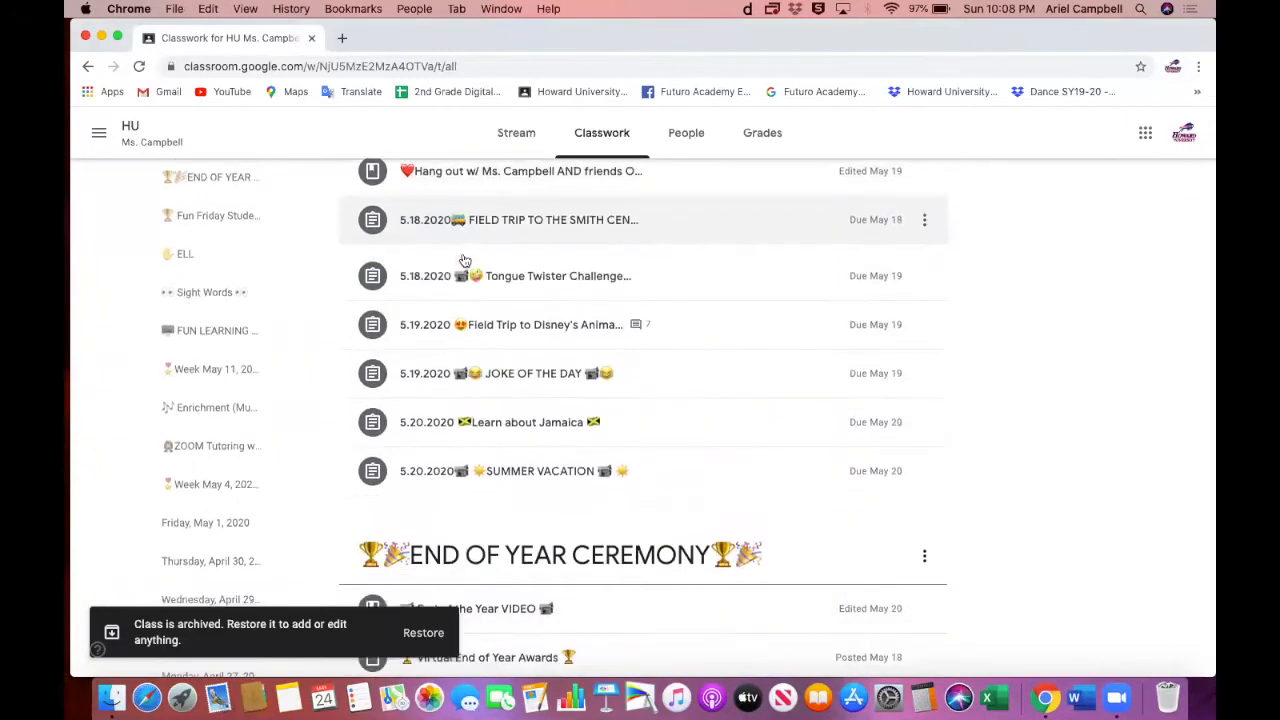
scroll("down", 3)
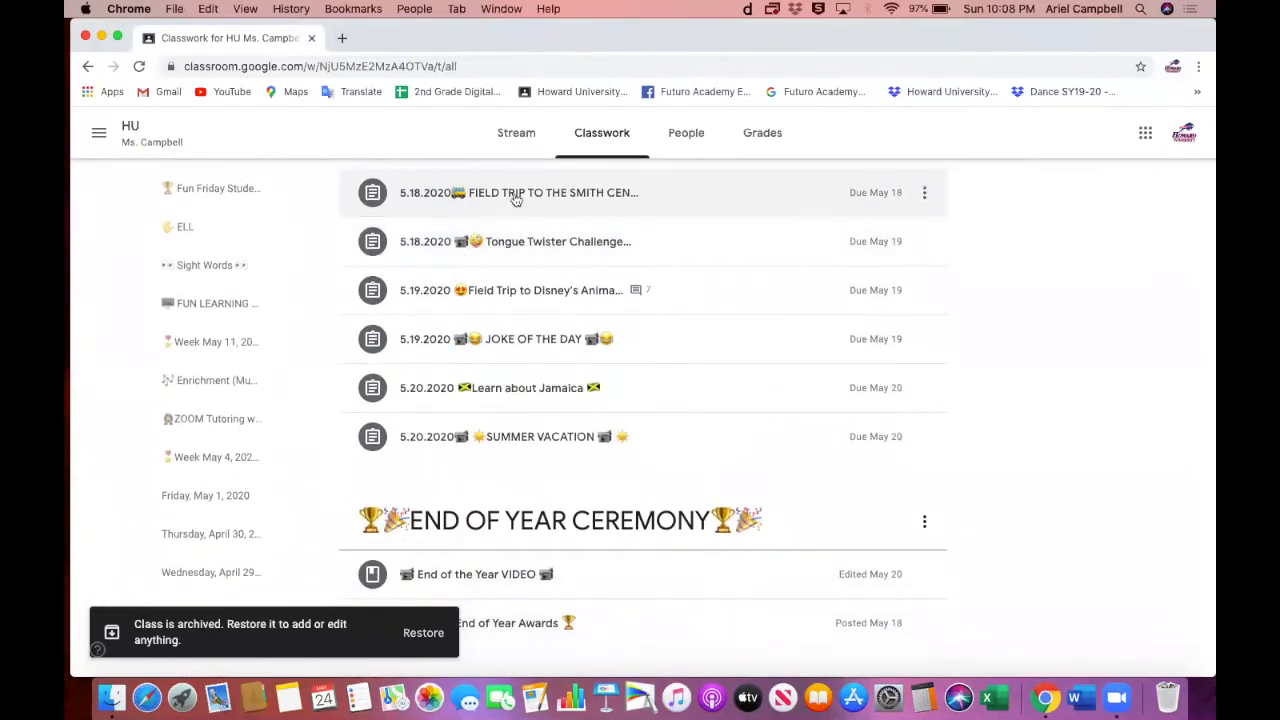
mouse_move(478, 290)
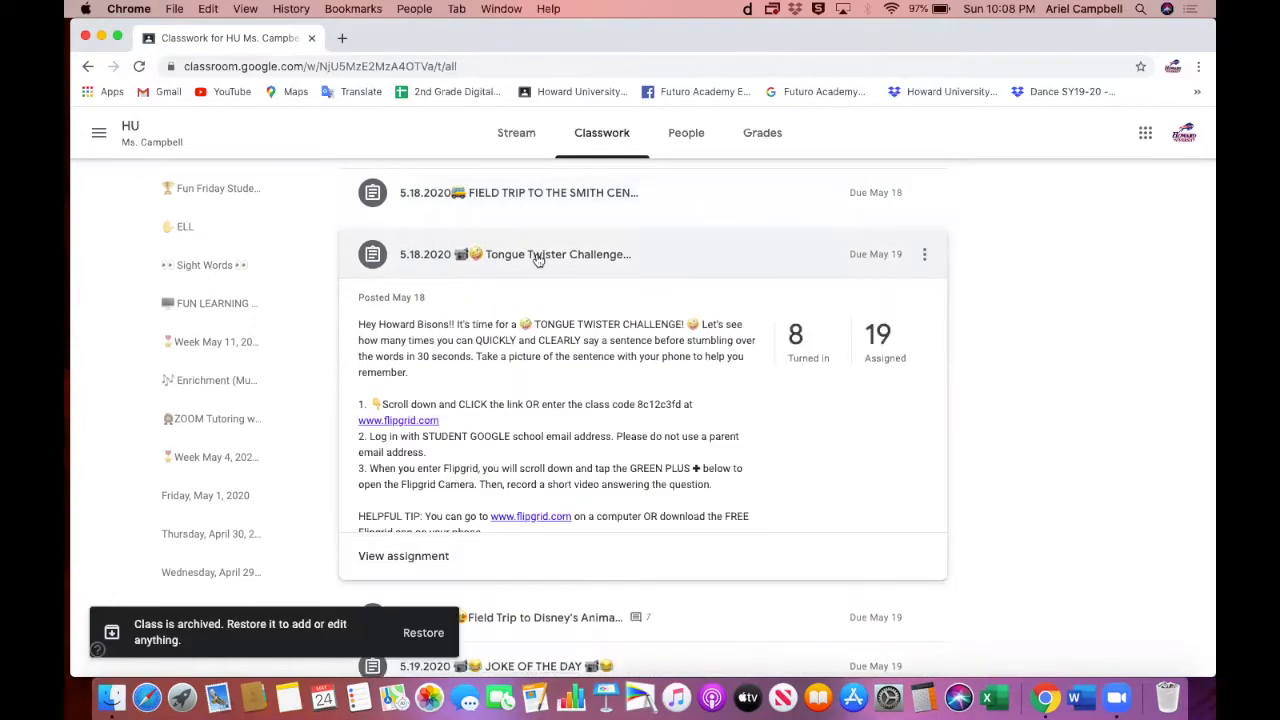
scroll("down", 3)
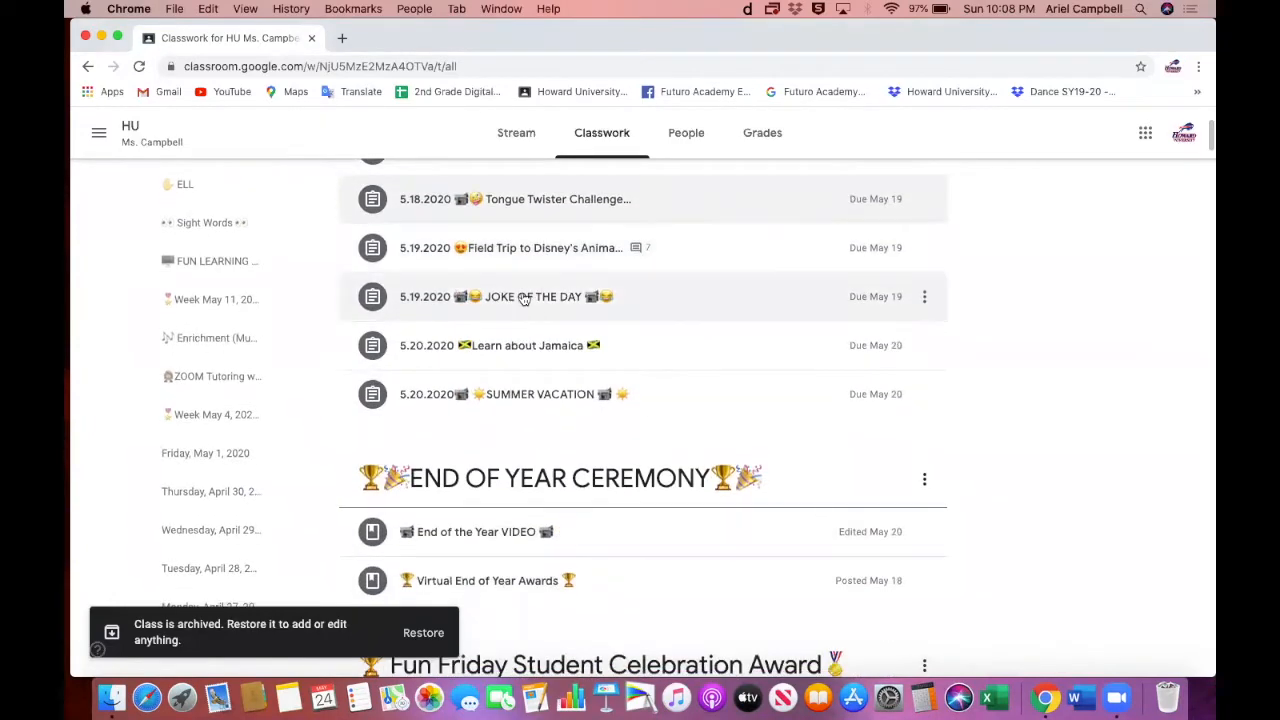
scroll("down", 3)
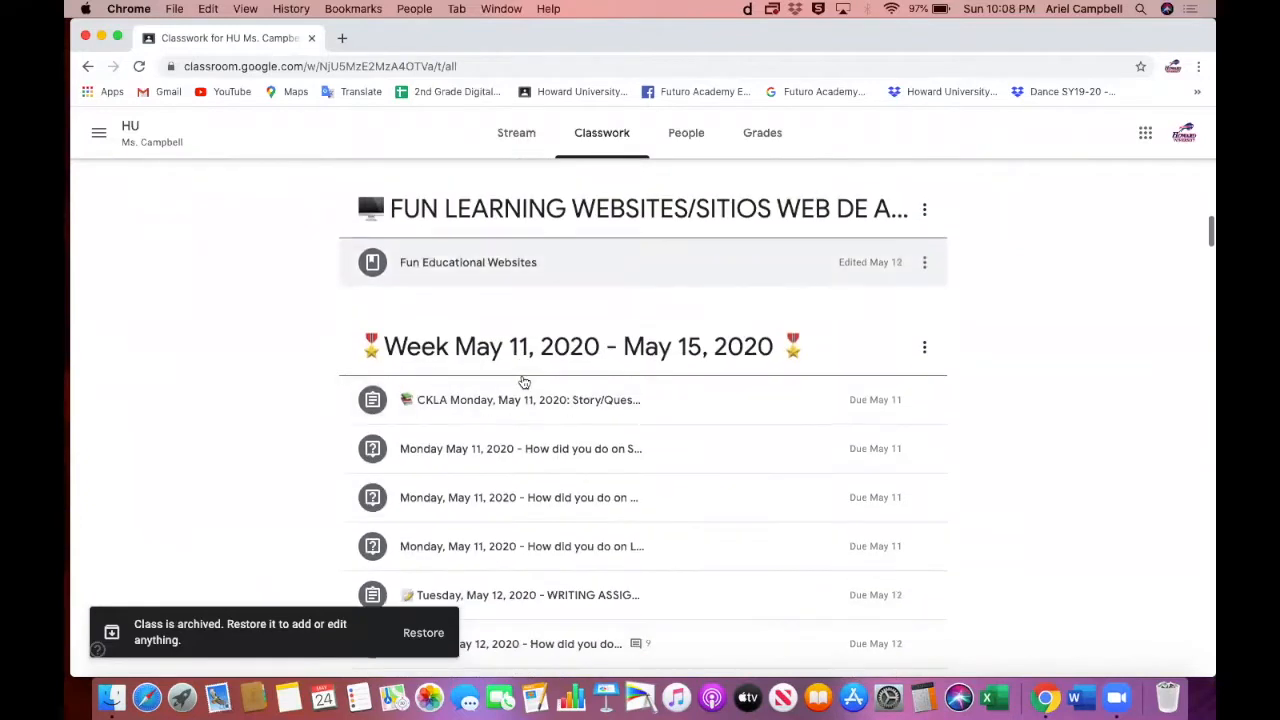
left_click(528, 400)
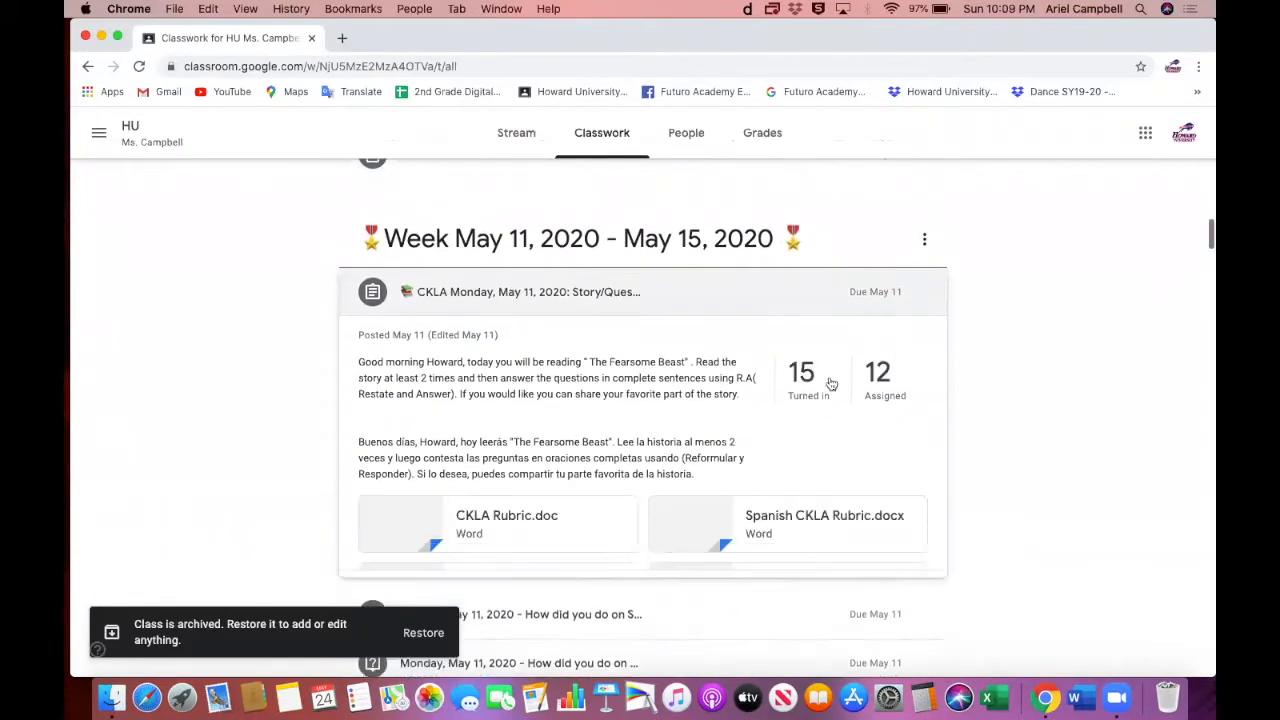
scroll("down", 3)
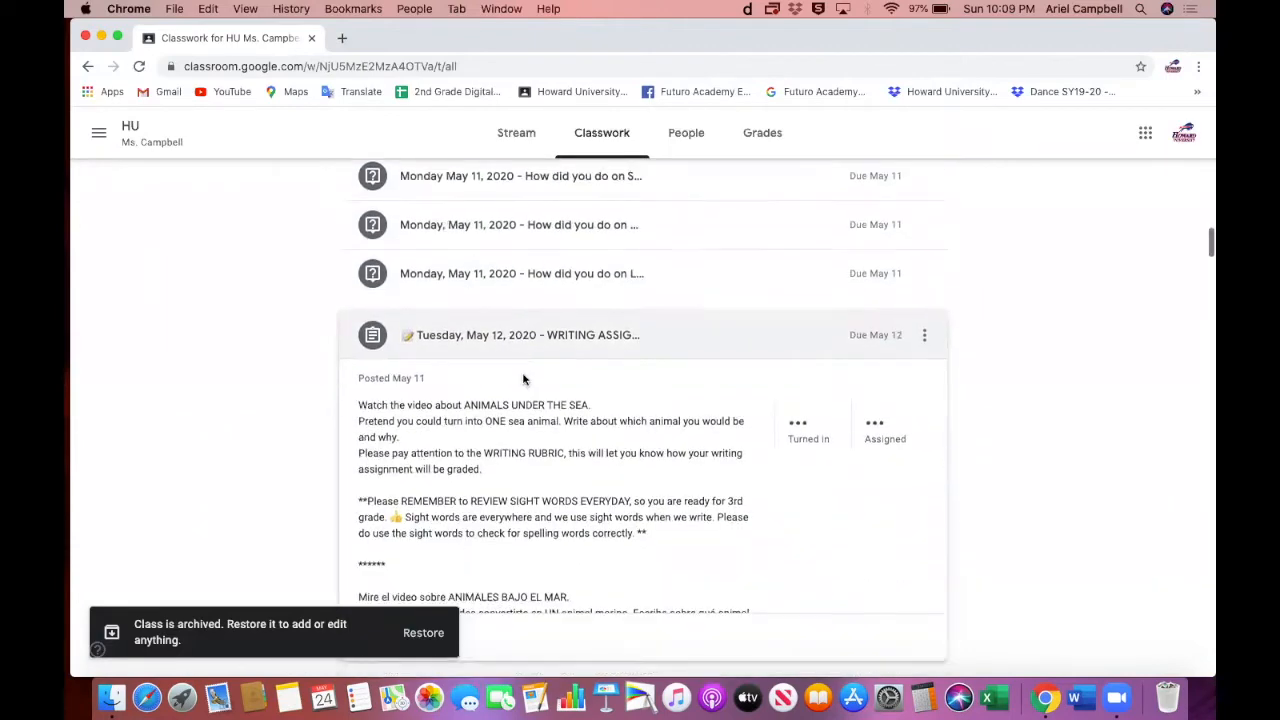
scroll("down", 3)
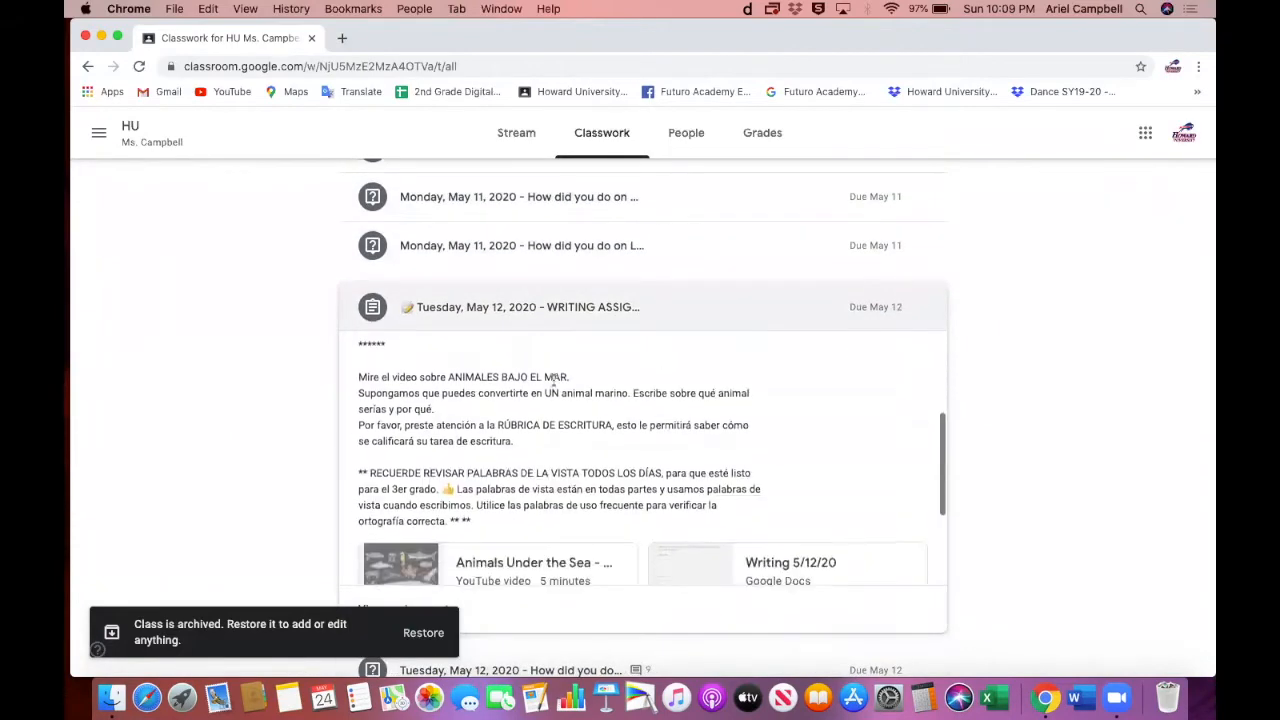
scroll("down", 3)
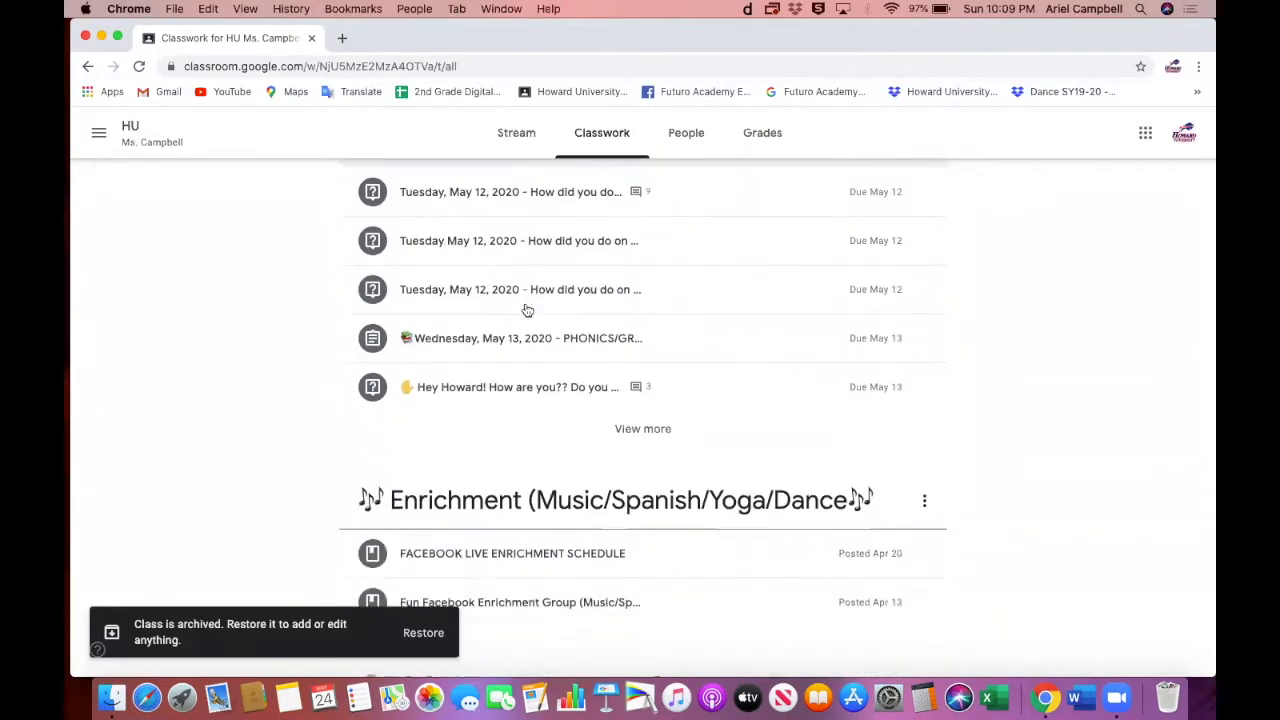
left_click(528, 338)
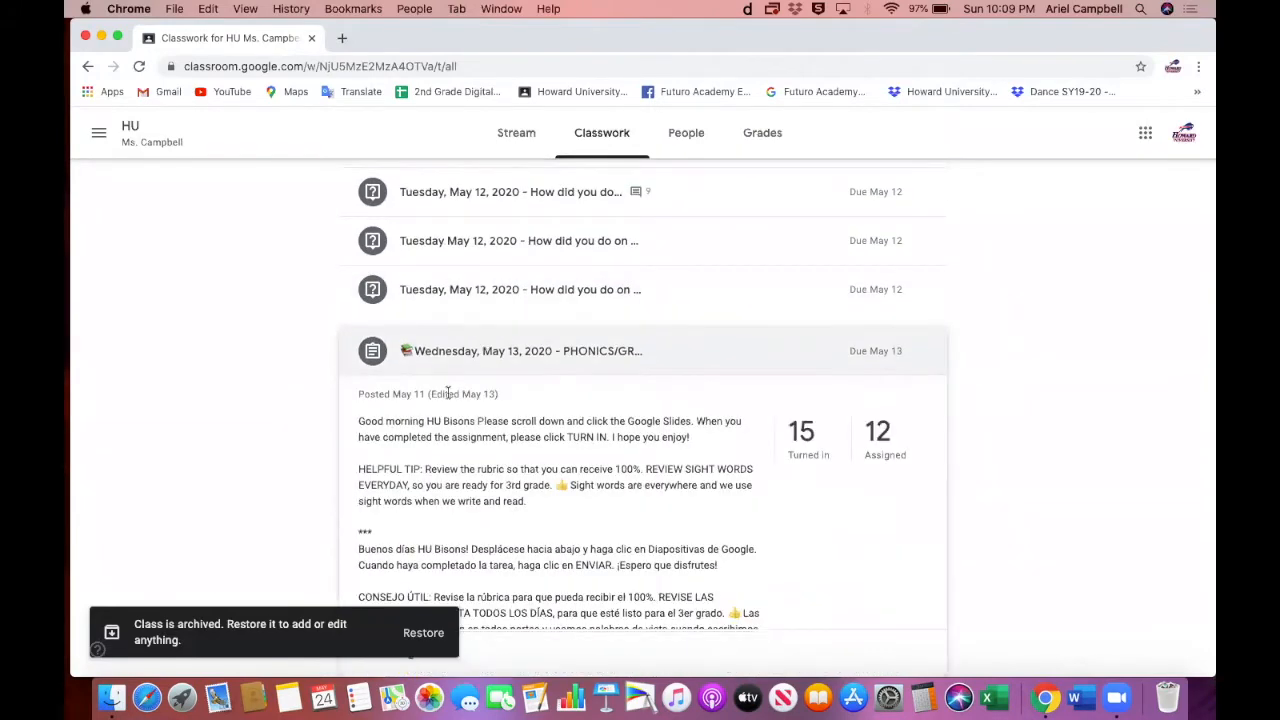
scroll("down", 3)
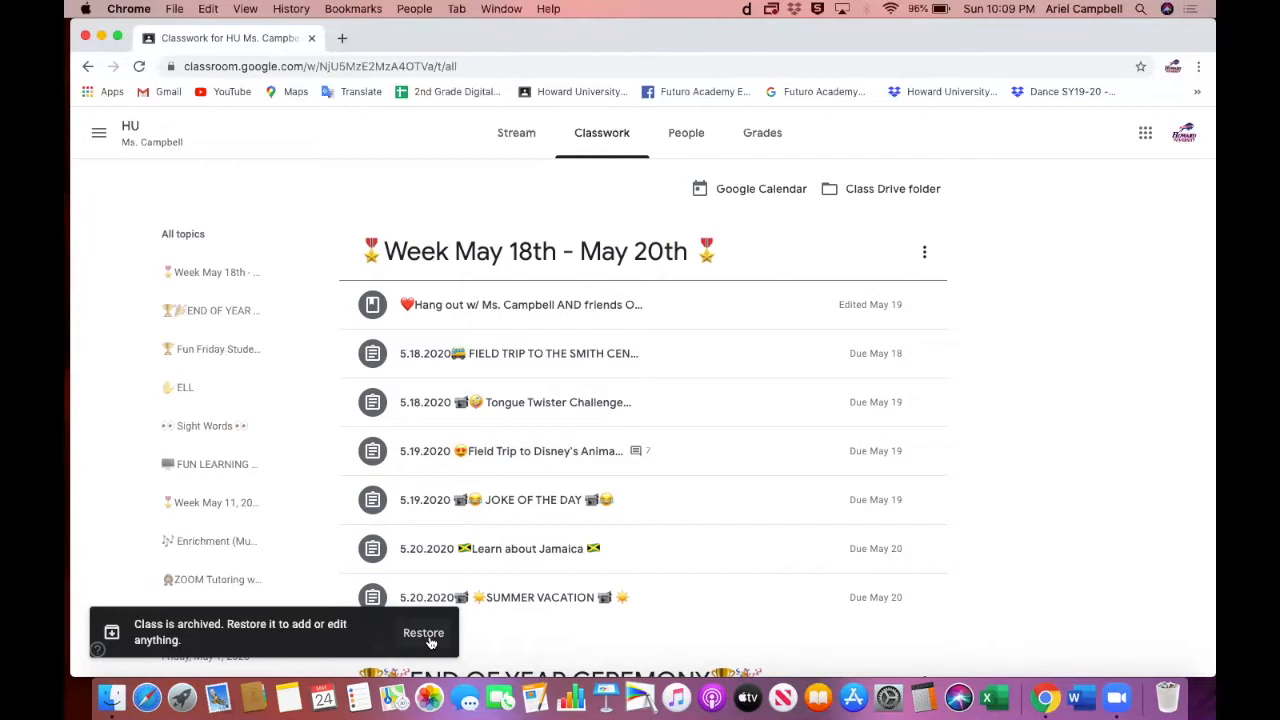
- Restore the archived HU class from the banner and confirm so classwork is editable
left_click(424, 632)
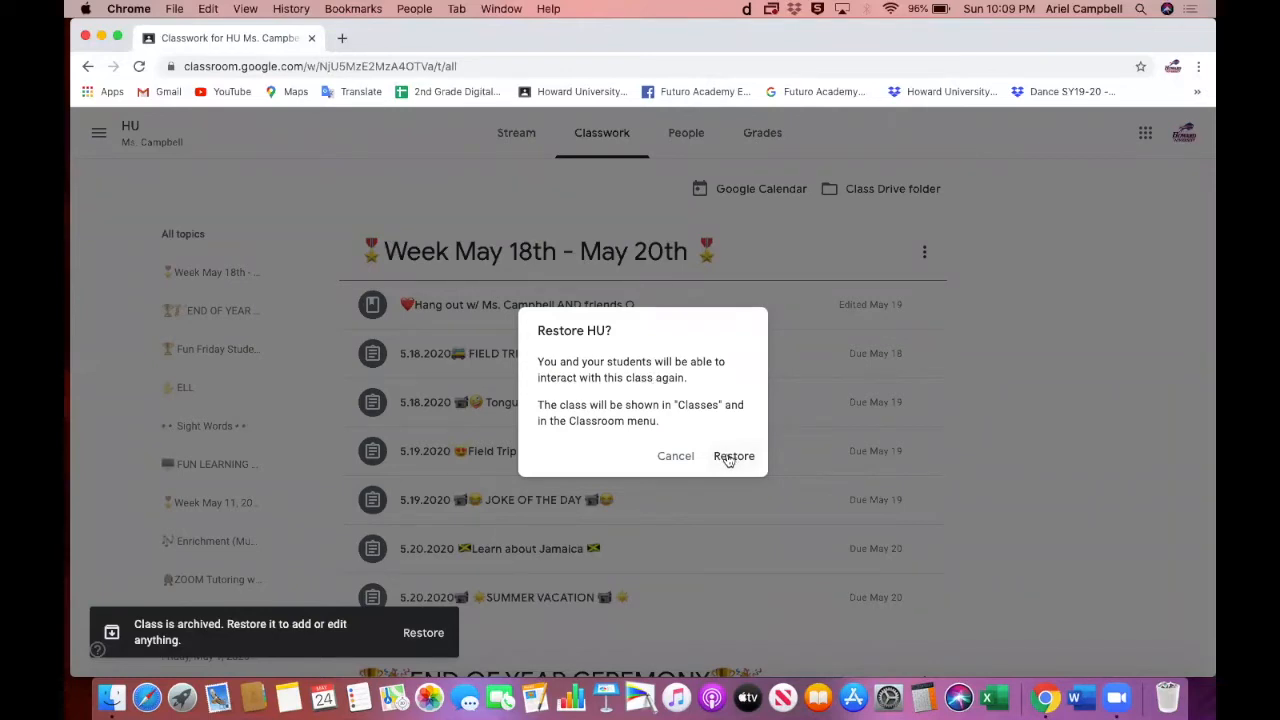
left_click(732, 456)
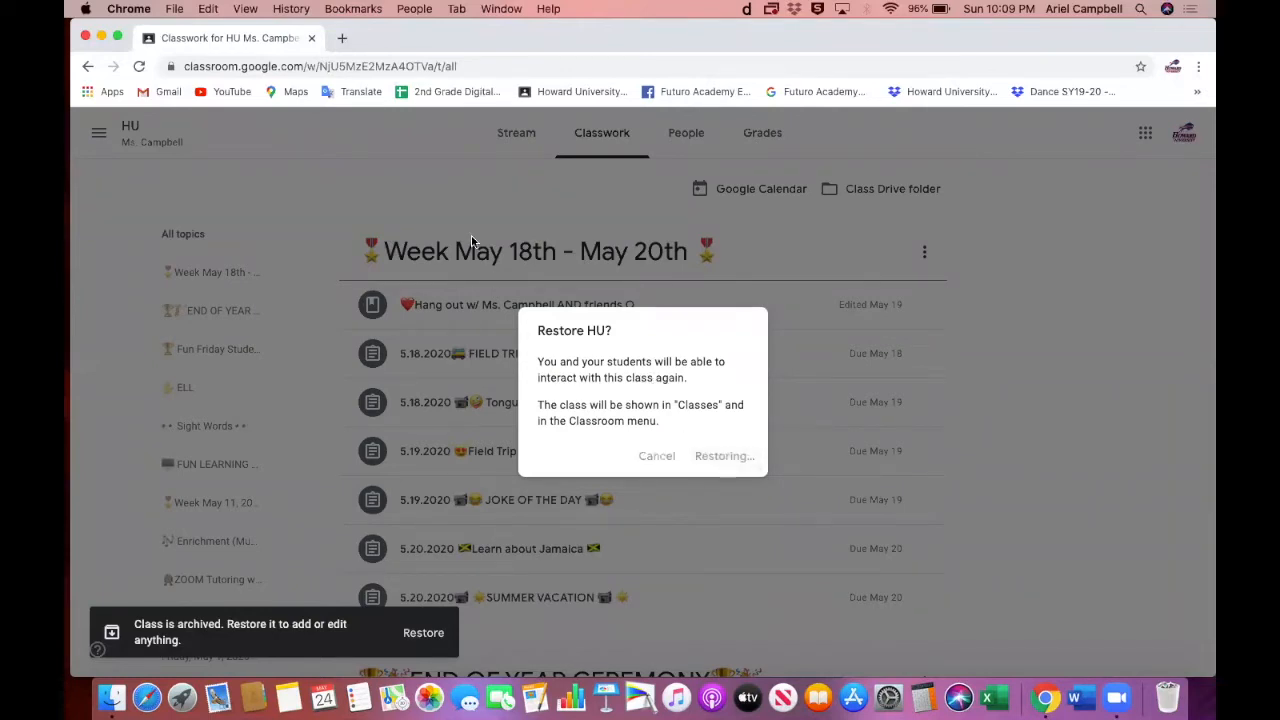
left_click(724, 456)
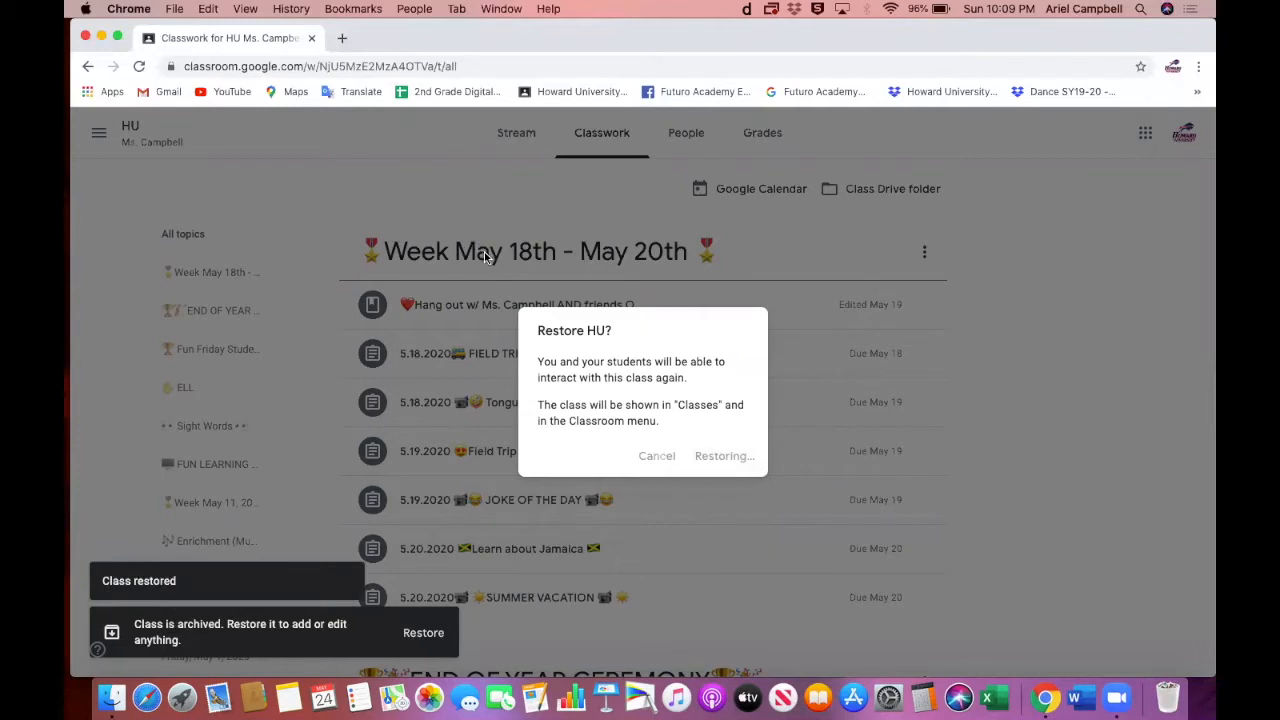
left_click(724, 456)
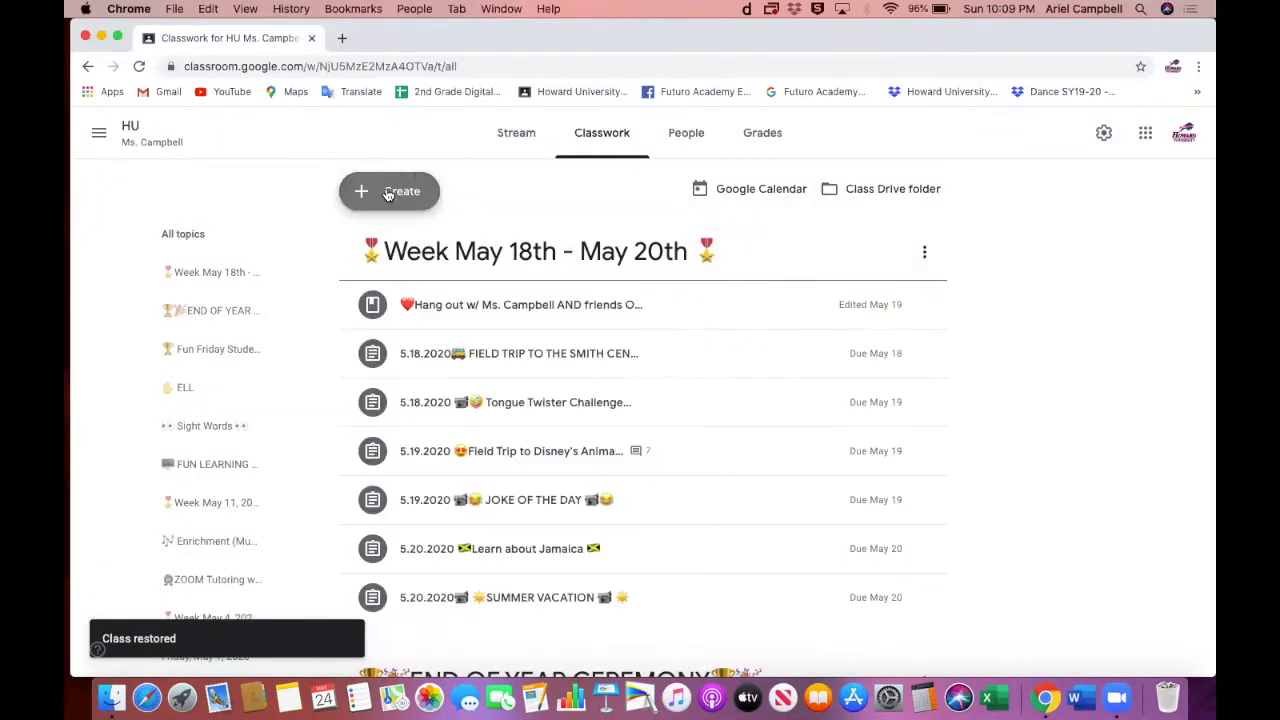
- Create a new assignment and title it 'Virtual Field Trip to Bahamas!'
left_click(388, 192)
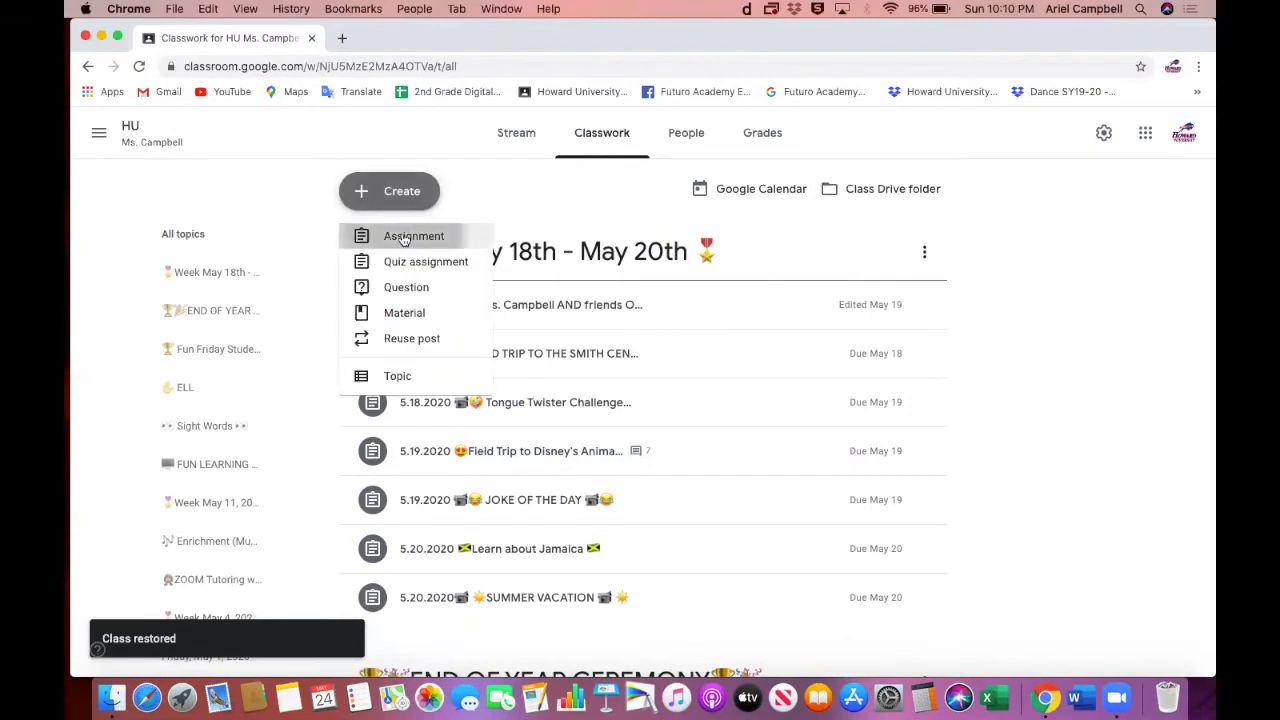
left_click(412, 236)
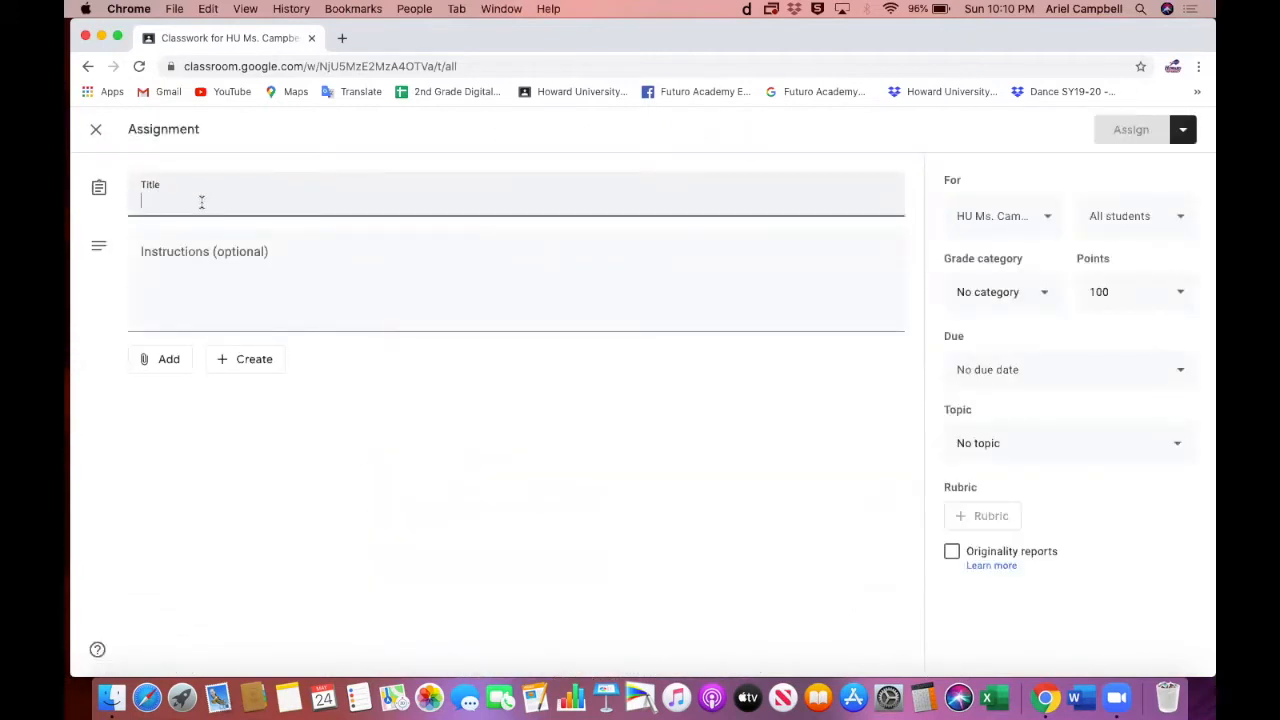
type("Virtual Field Trip to")
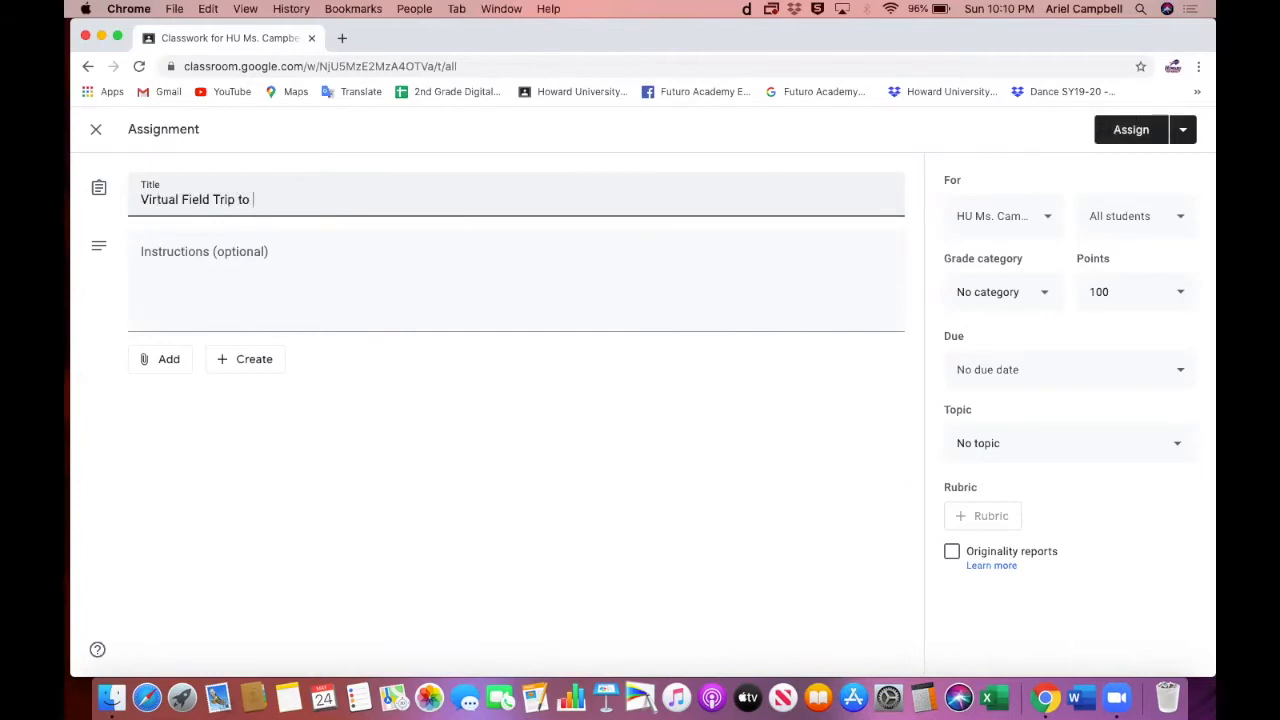
type("Bah")
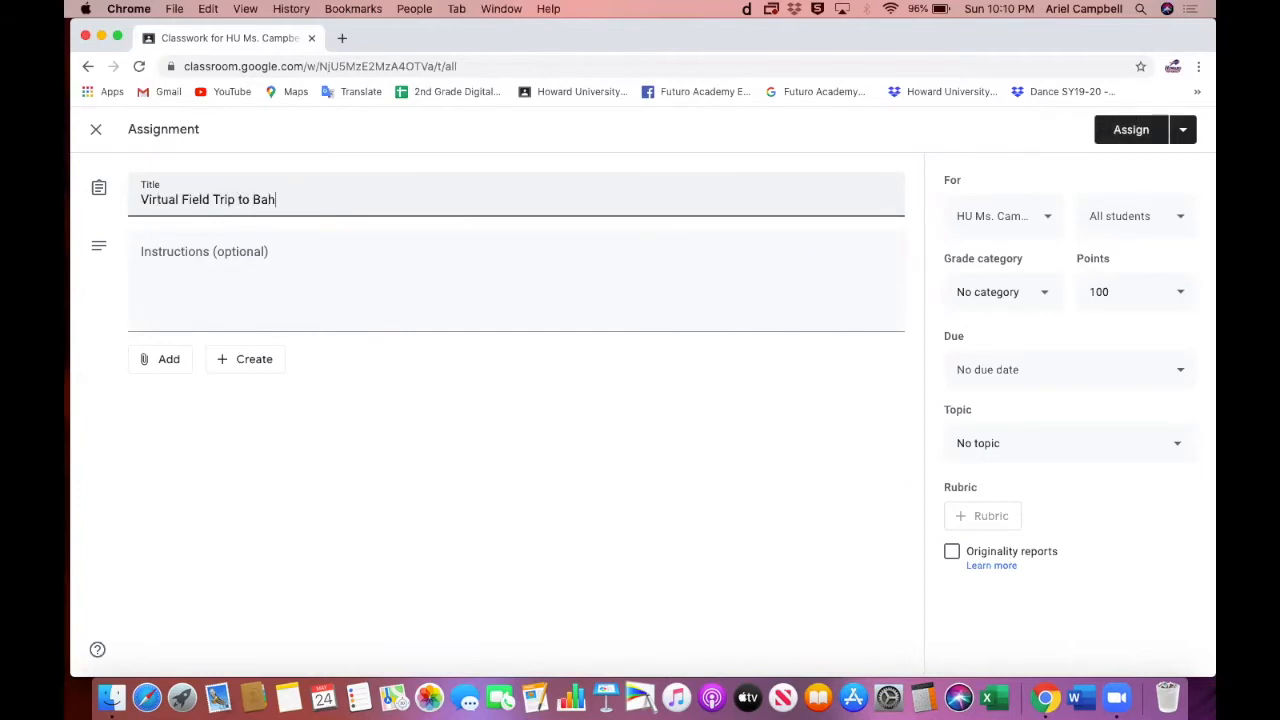
type("amas!")
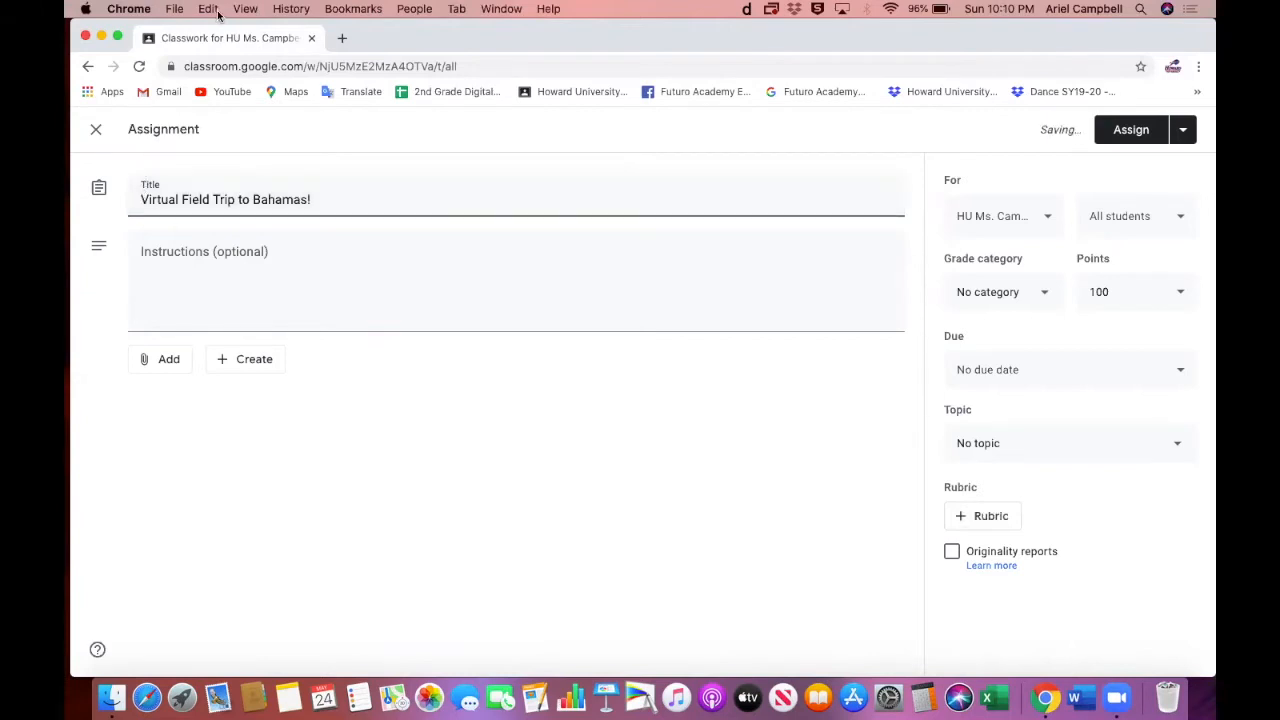
- Write instructions 'Please click on the Google slides link to take you the Virtual Field Trip.' and bring up Emoji & Symbols
left_click(208, 8)
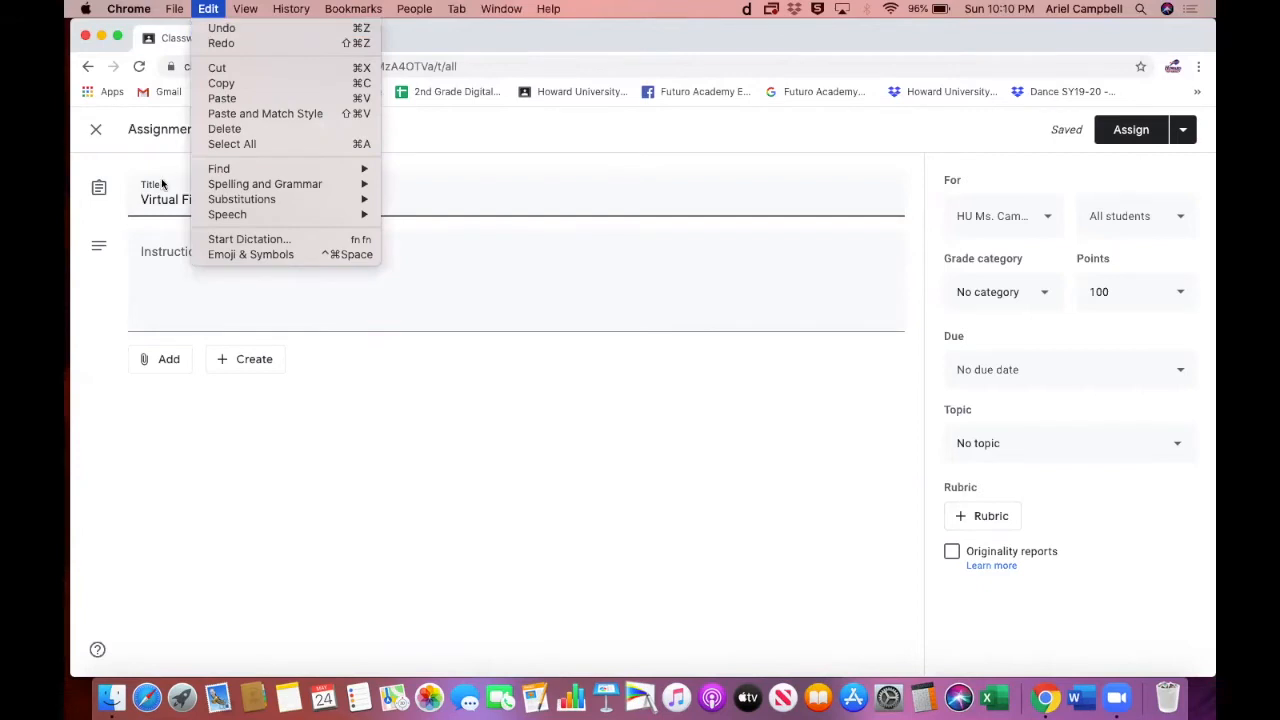
left_click(250, 200)
type("Please click")
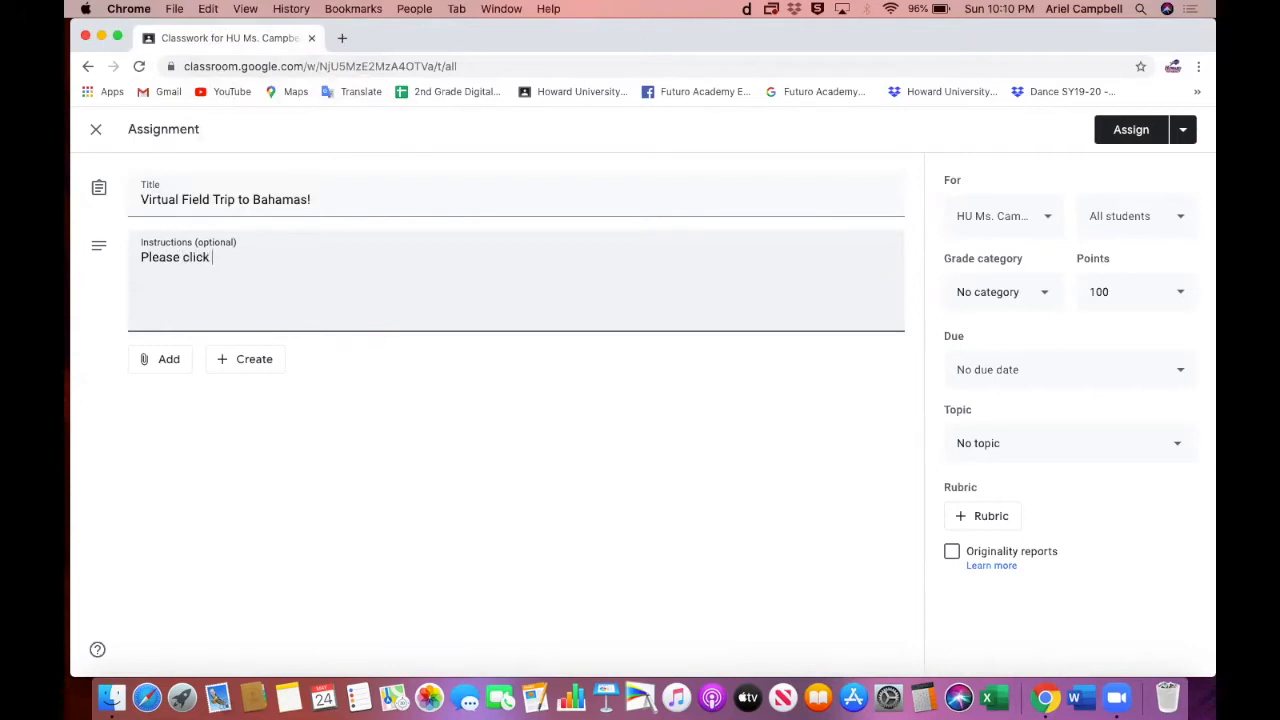
type("on the Google slid")
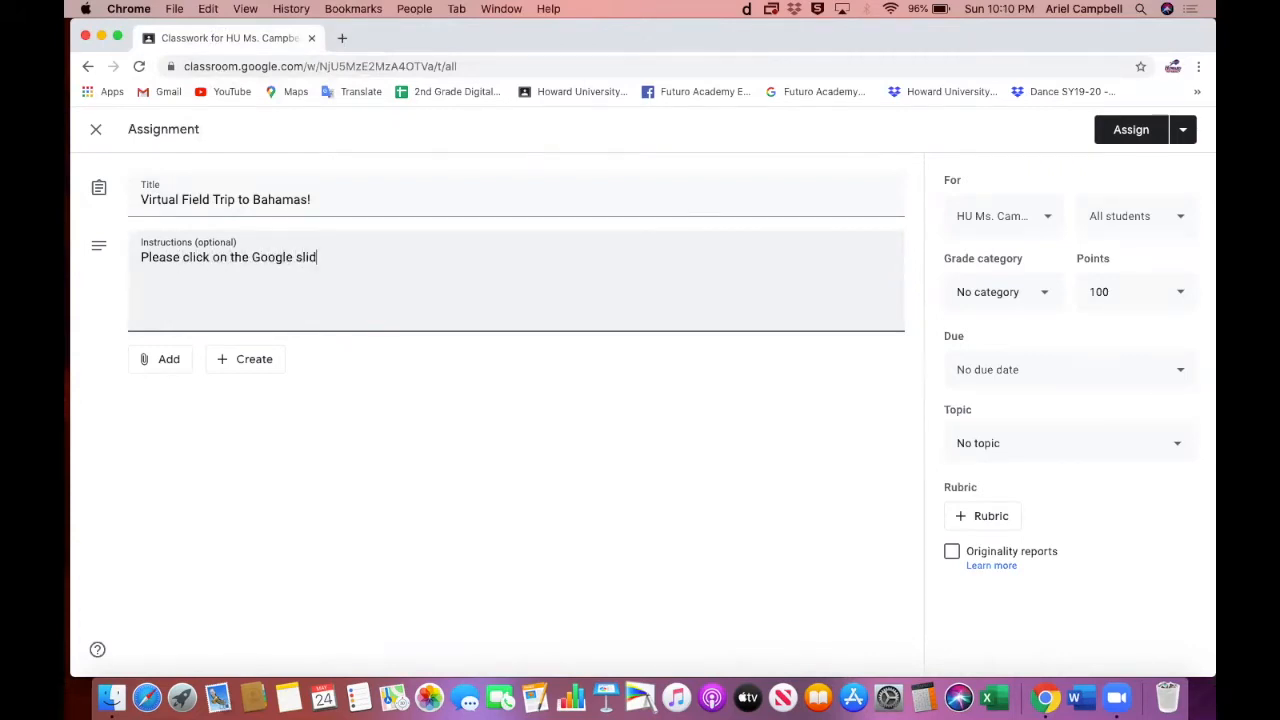
type("es link to tak")
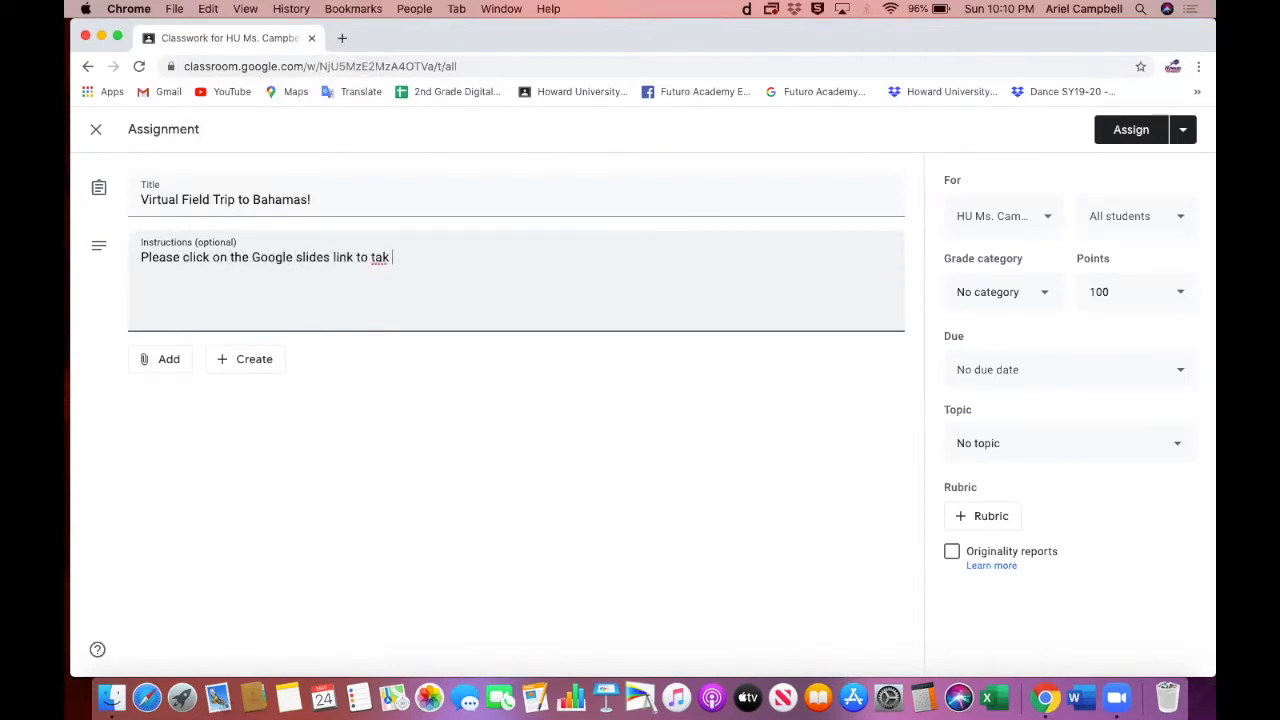
type("e you the Virtual")
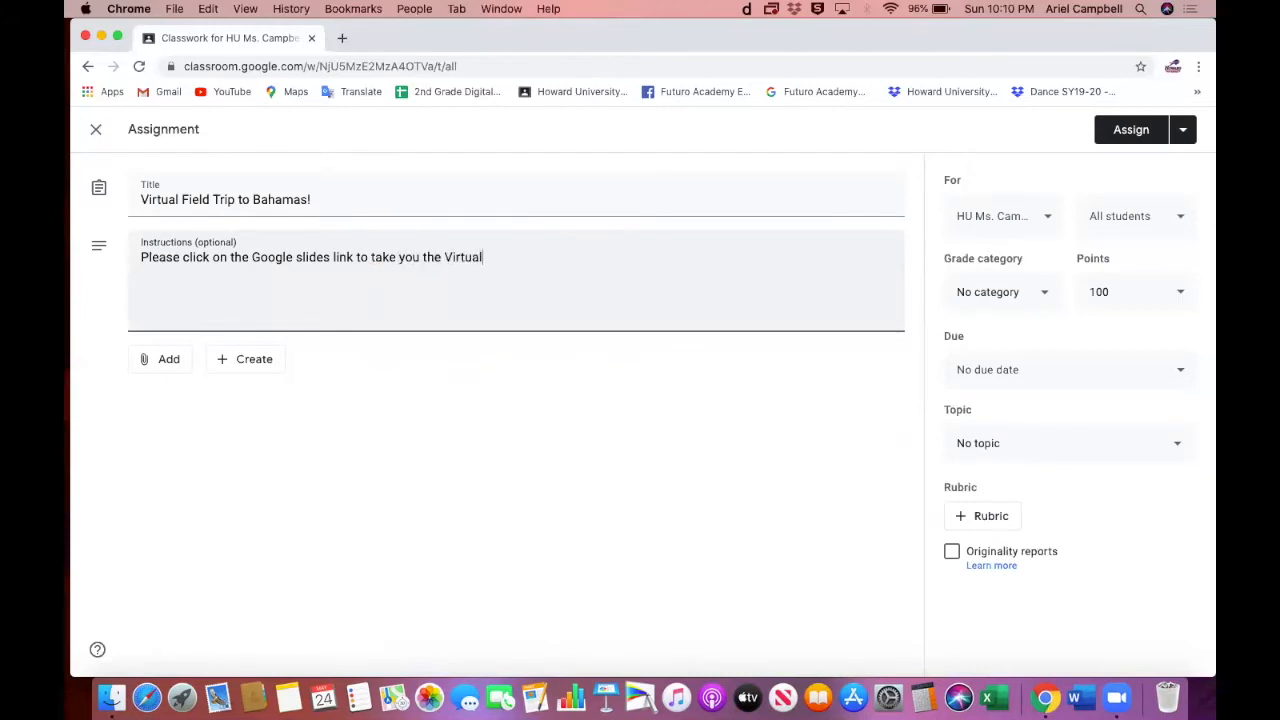
type("Field Trip.")
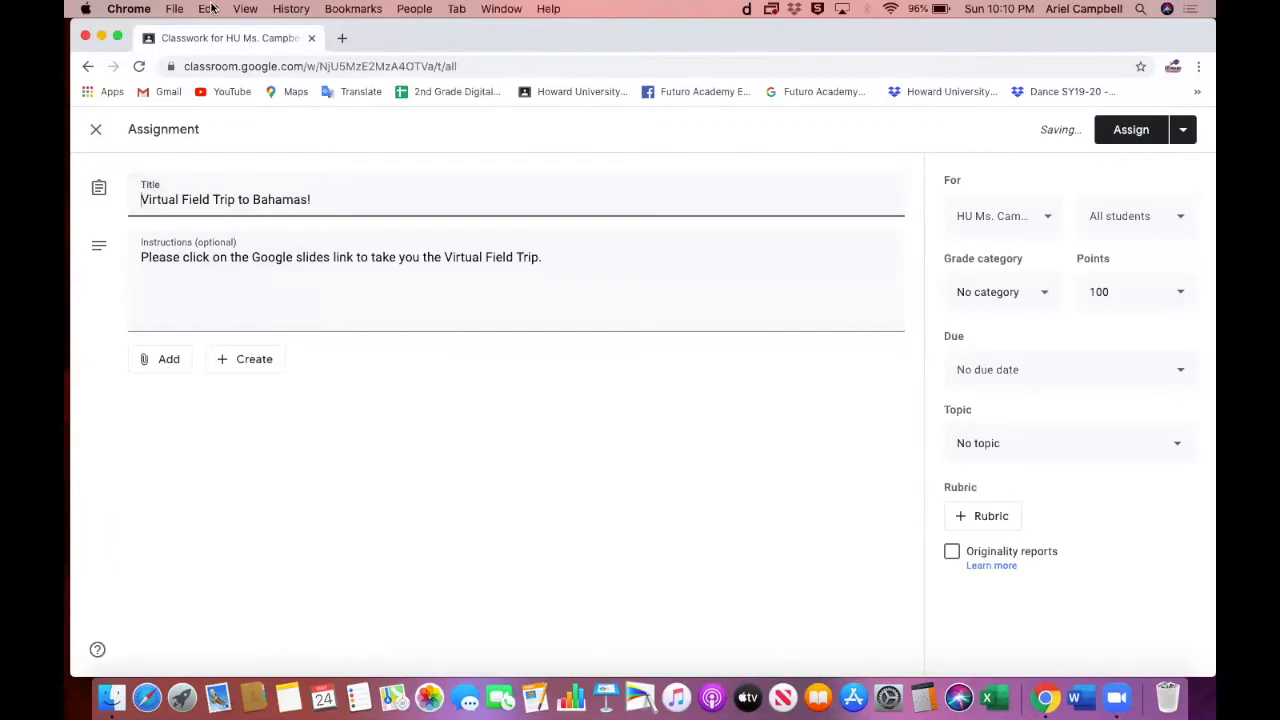
left_click(208, 8)
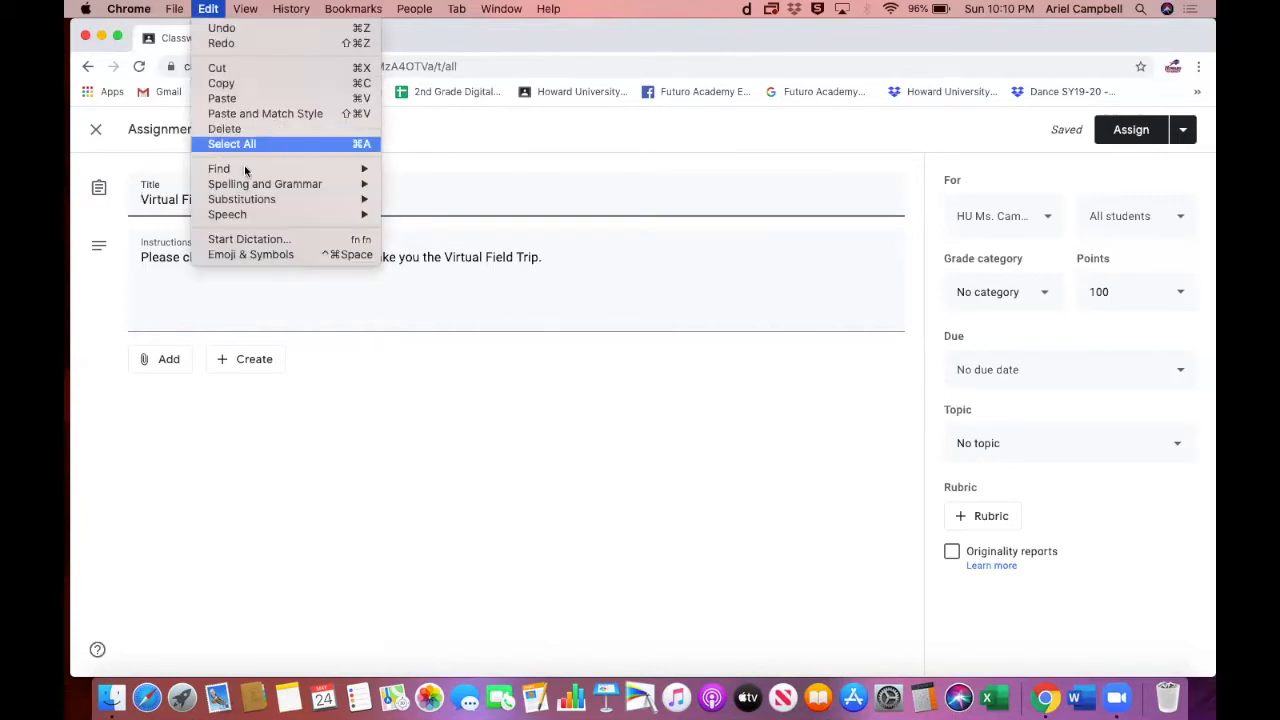
mouse_move(250, 254)
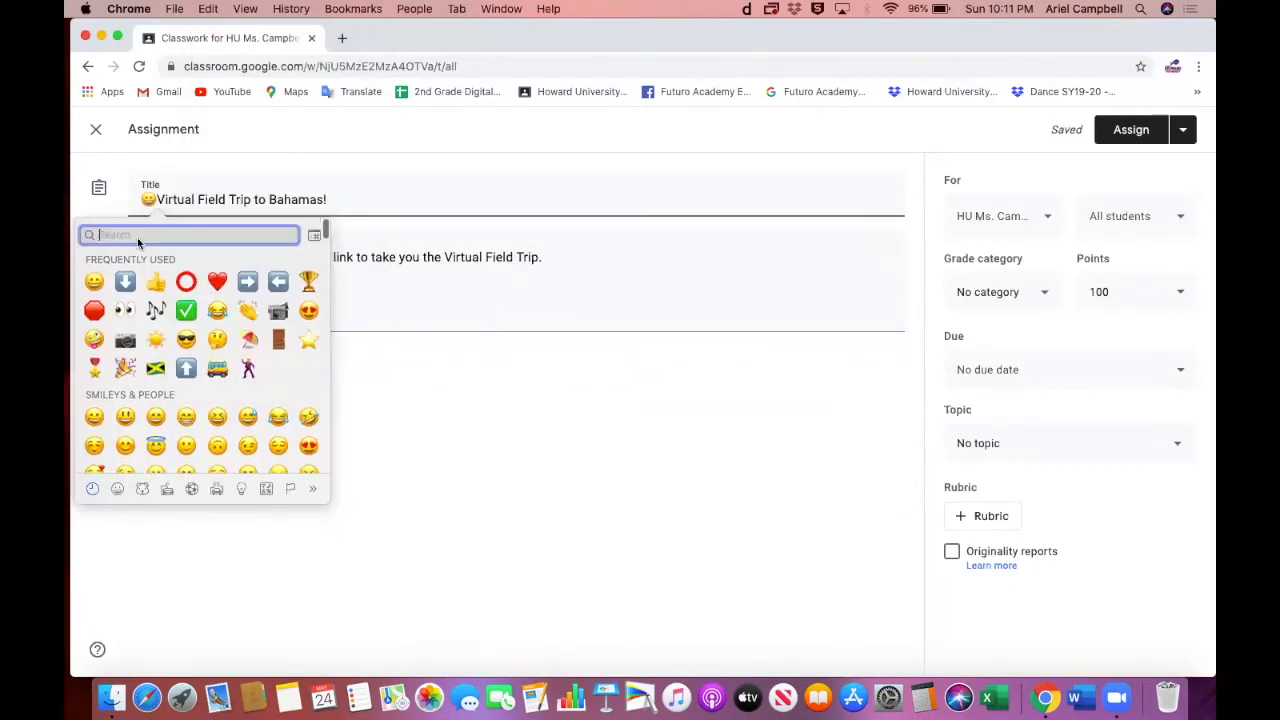
- Insert a bus emoji after the smiley and a palm tree emoji at the end of the title
type("bus")
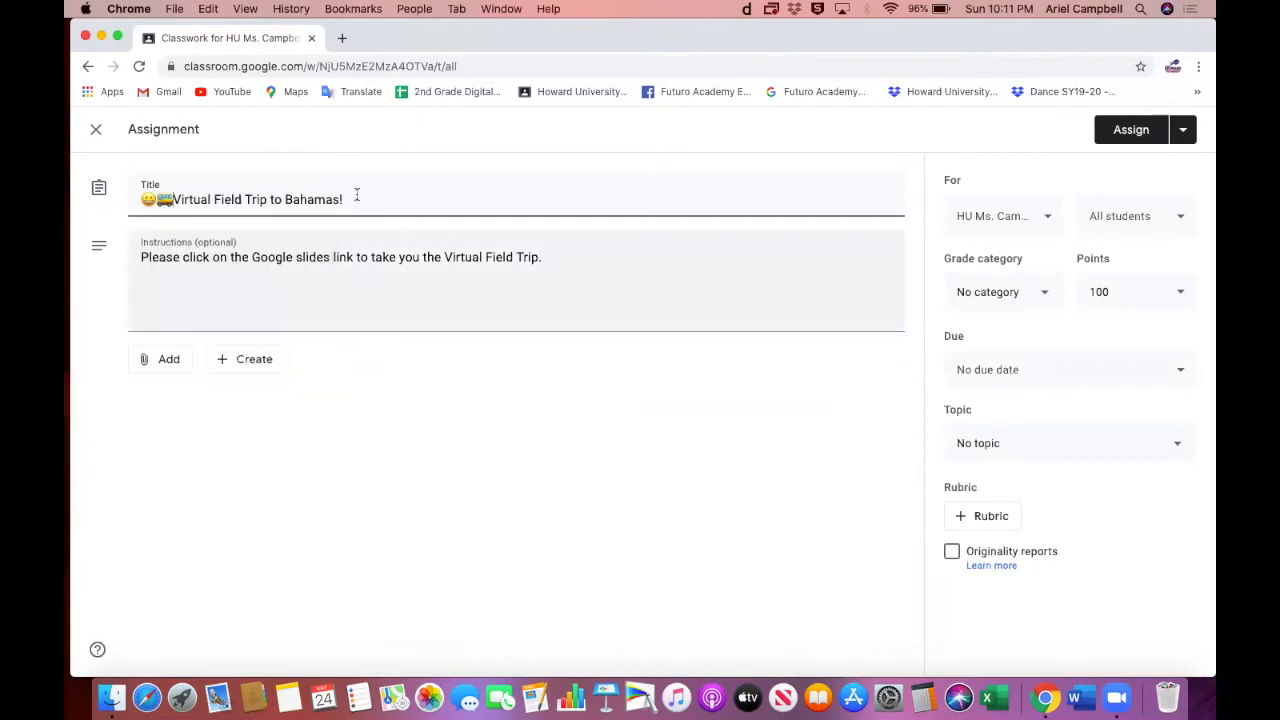
left_click(208, 8)
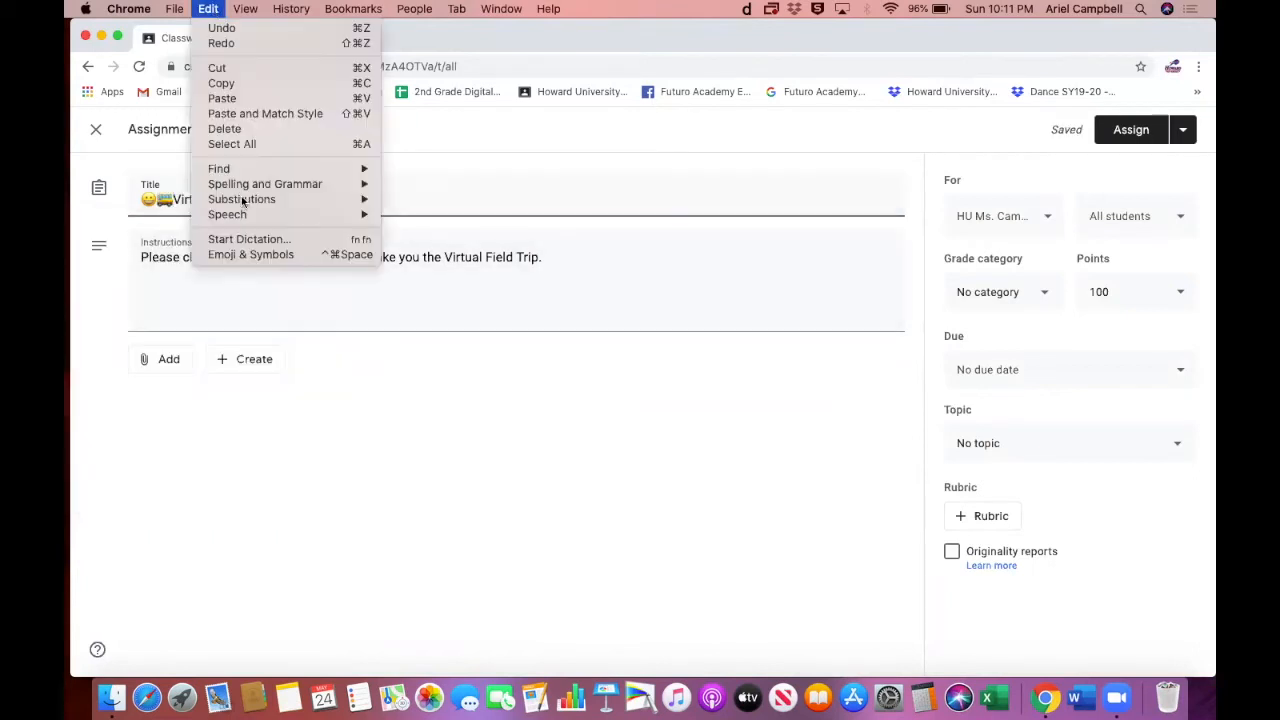
mouse_move(248, 240)
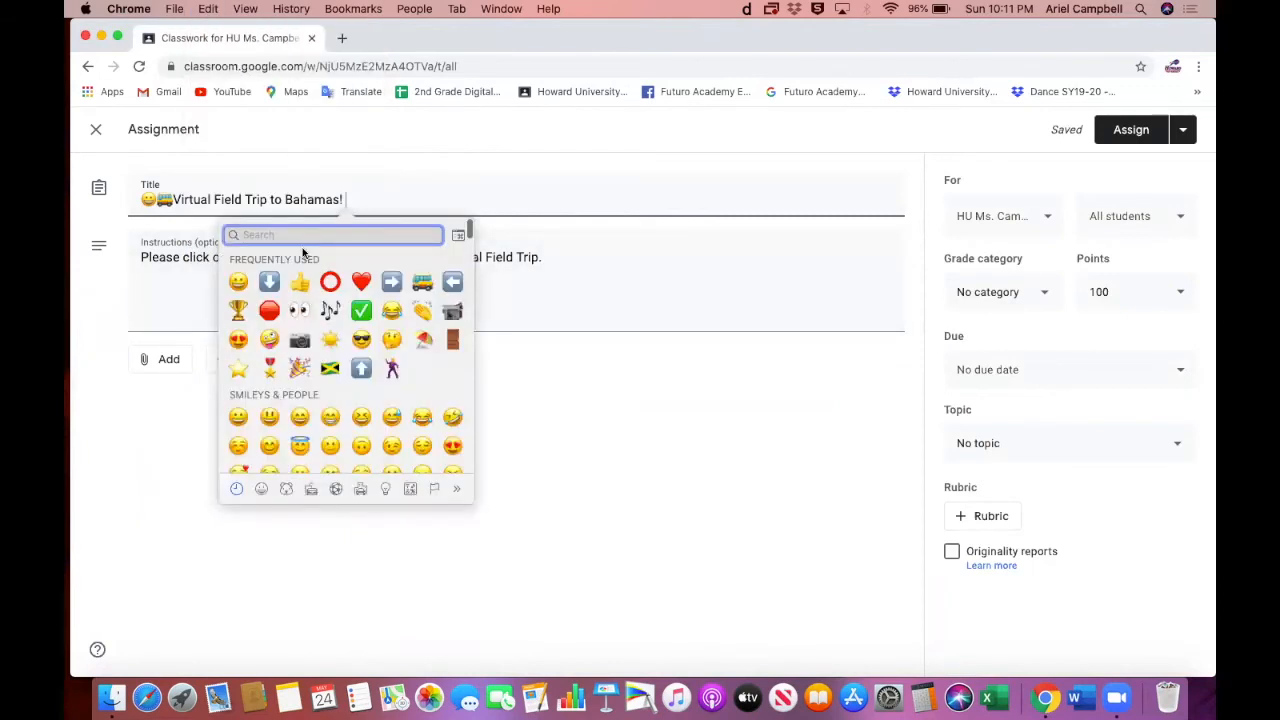
type("tree")
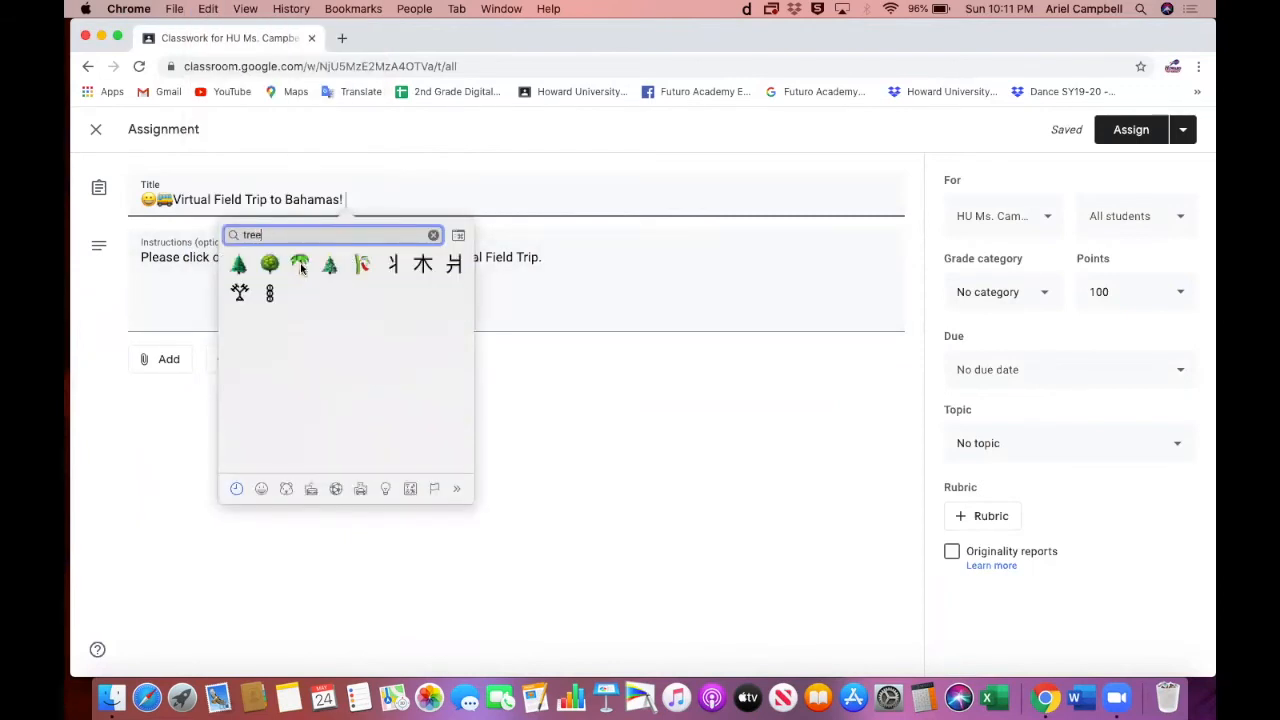
left_click(300, 264)
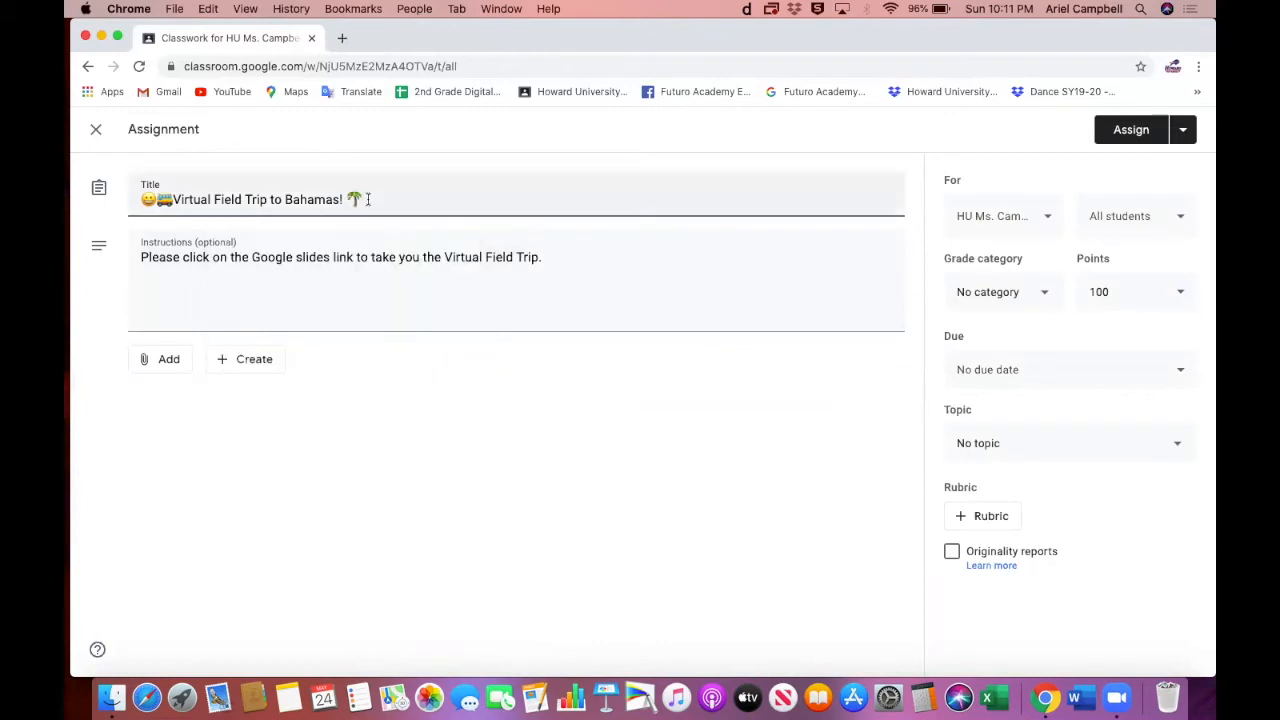
type("🏝️")
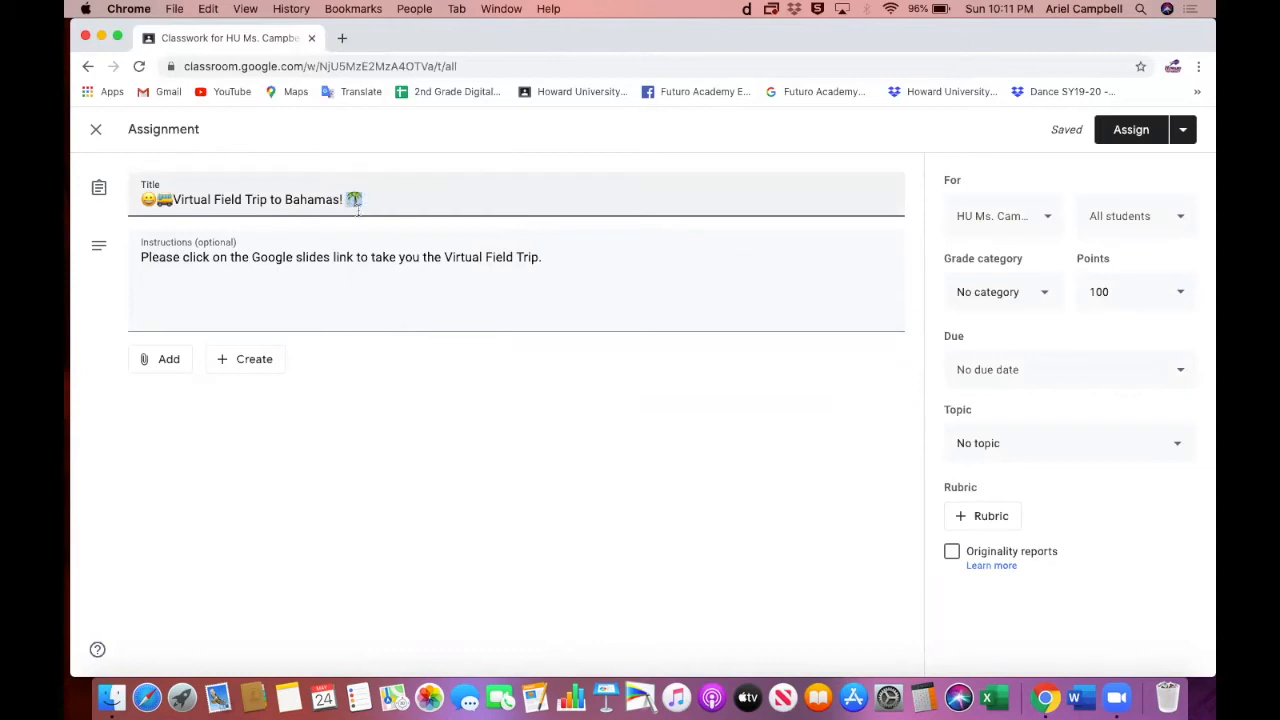
- Copy the palm tree emoji and paste two of them at the end of the instructions
right_click(352, 200)
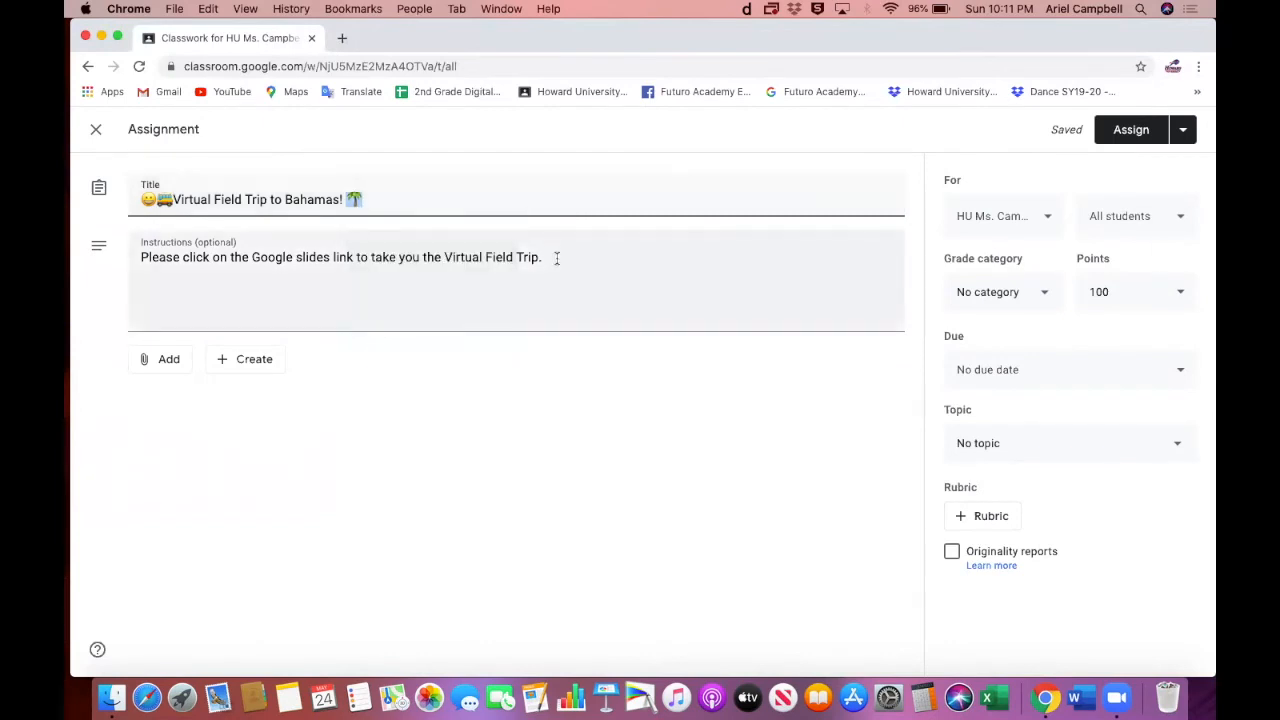
right_click(556, 256)
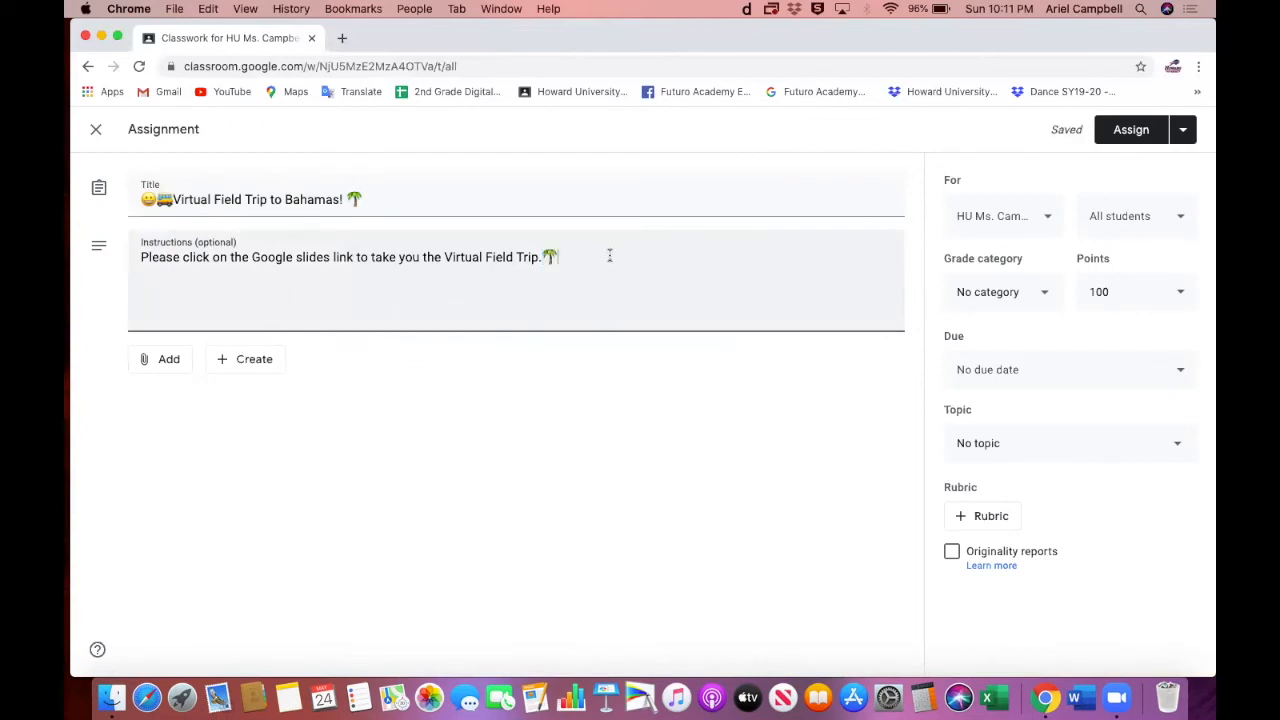
type("🌴")
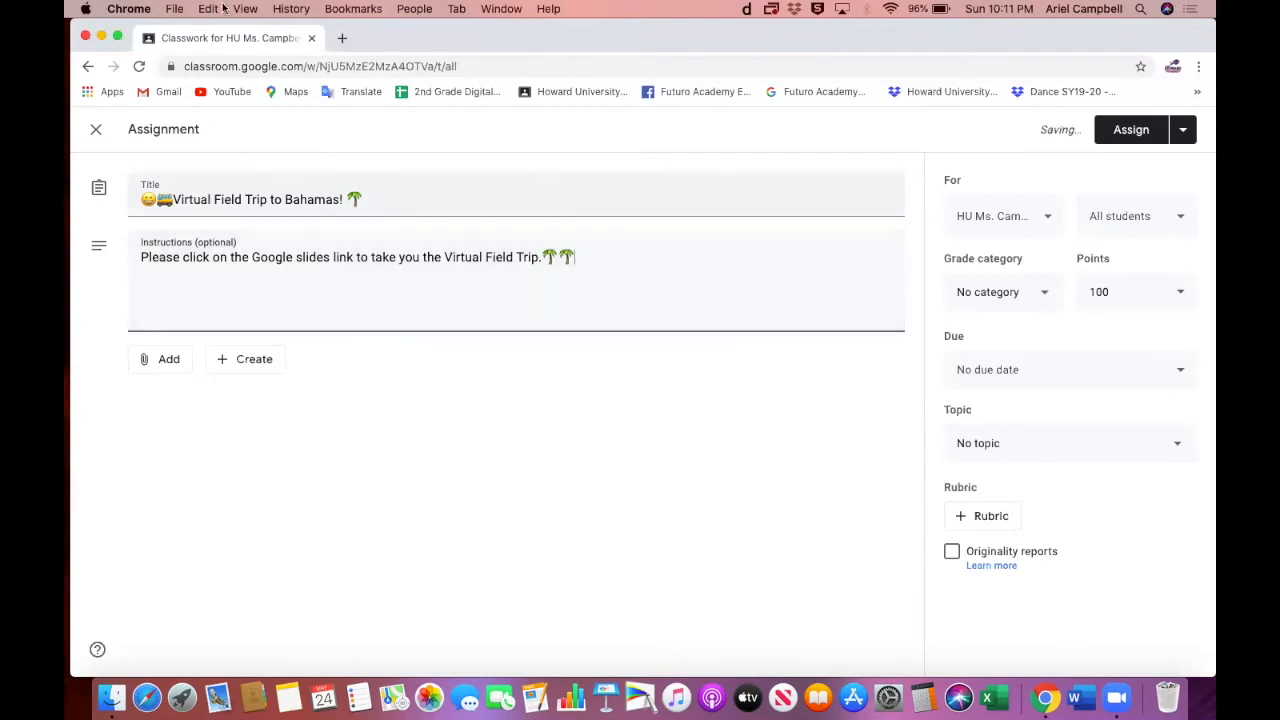
left_click(208, 8)
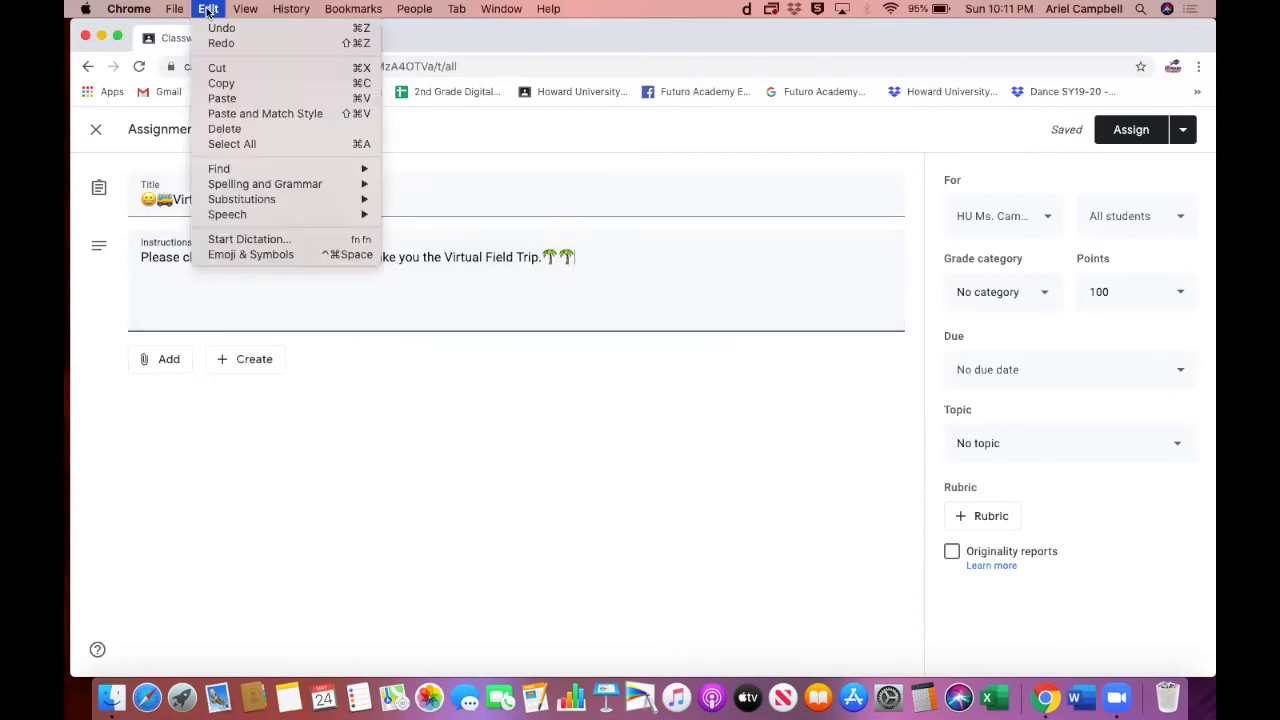